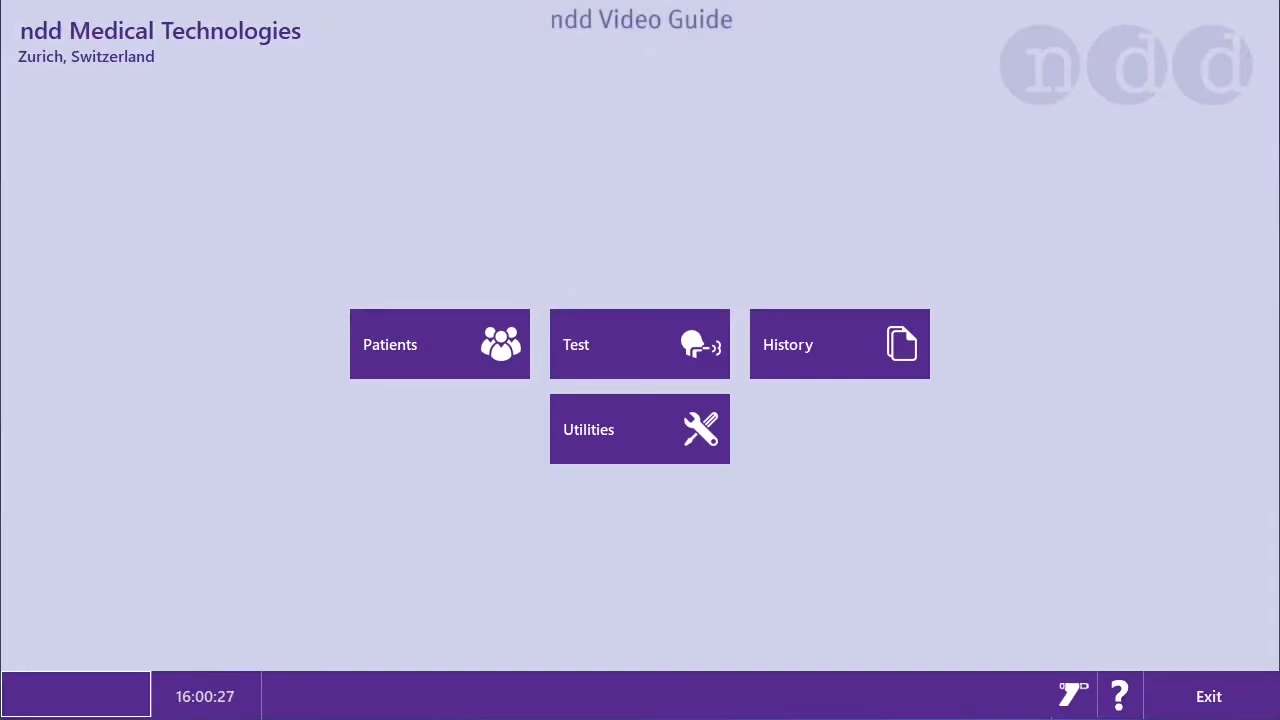
Step: Reach the Test tab's Commenter page via Utilities and Configuration
{"action": "left_click", "coordinate": [639, 429]}
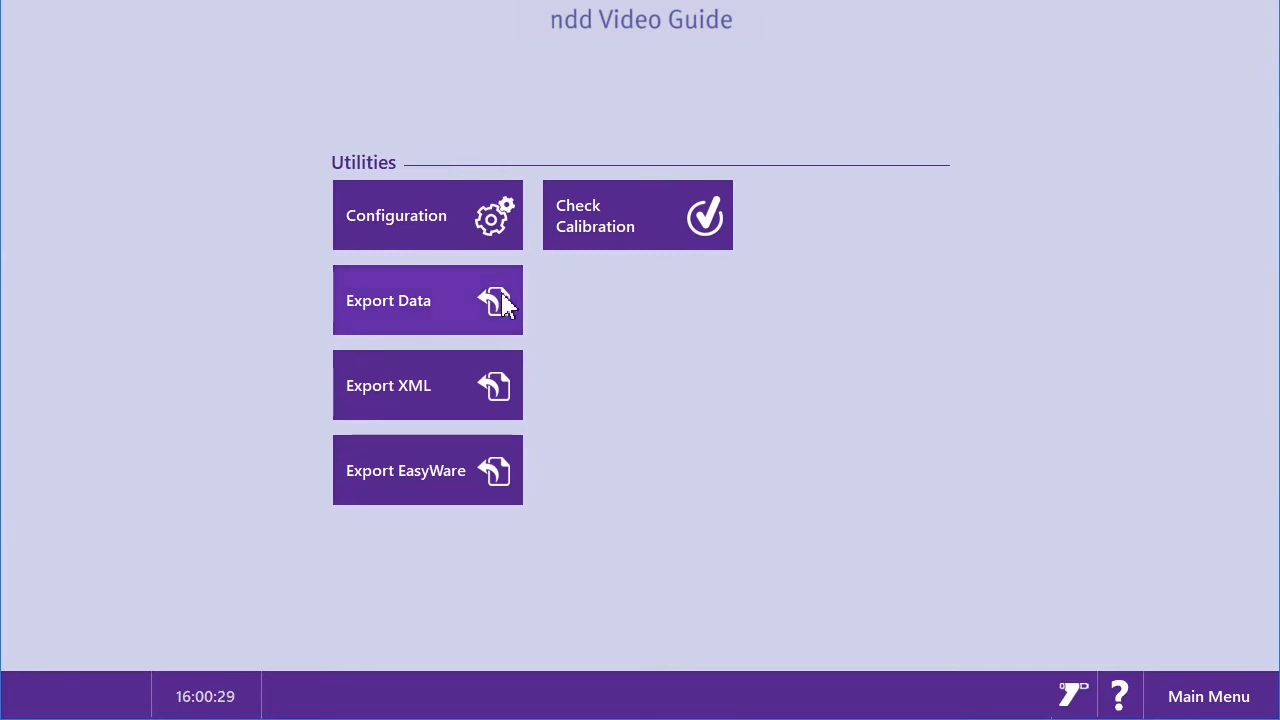
{"action": "left_click", "coordinate": [427, 215]}
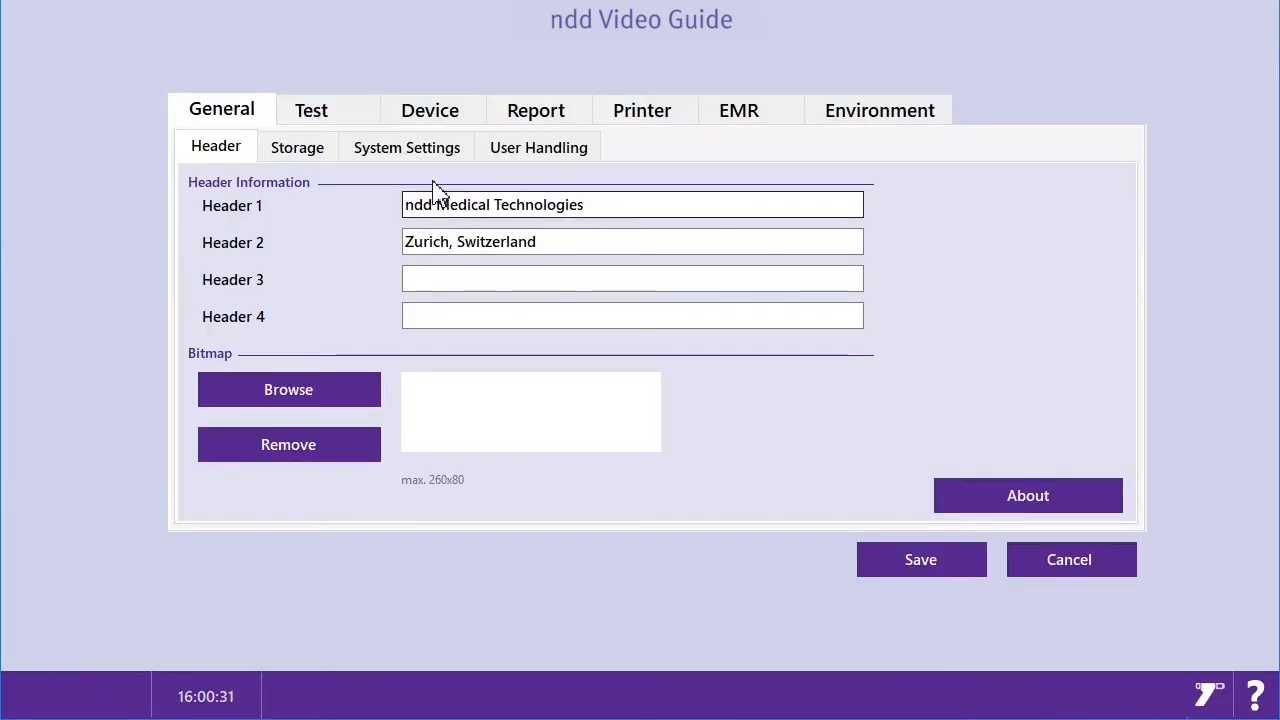
{"action": "left_click", "coordinate": [311, 110]}
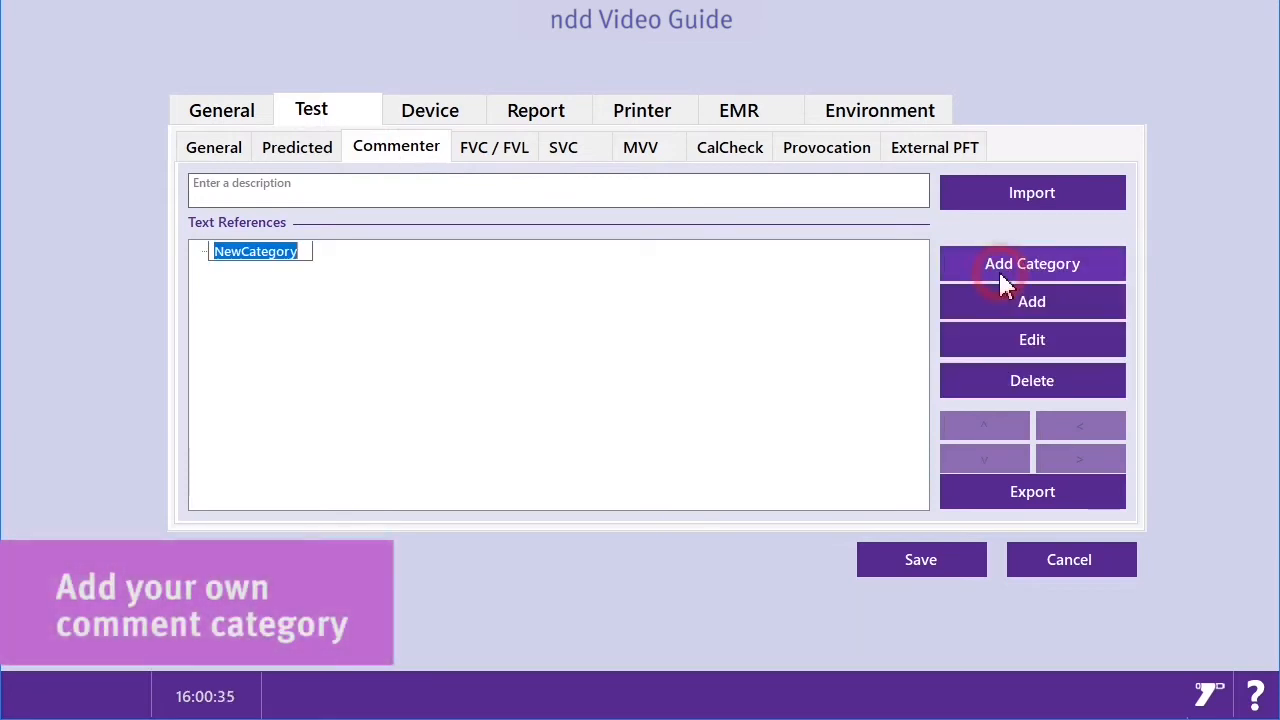
Step: Name the new category 'Dr. Smith' and add comment 'S01 Further investigation necessary, DLCO test is required'
{"action": "type", "text": "Dr."}
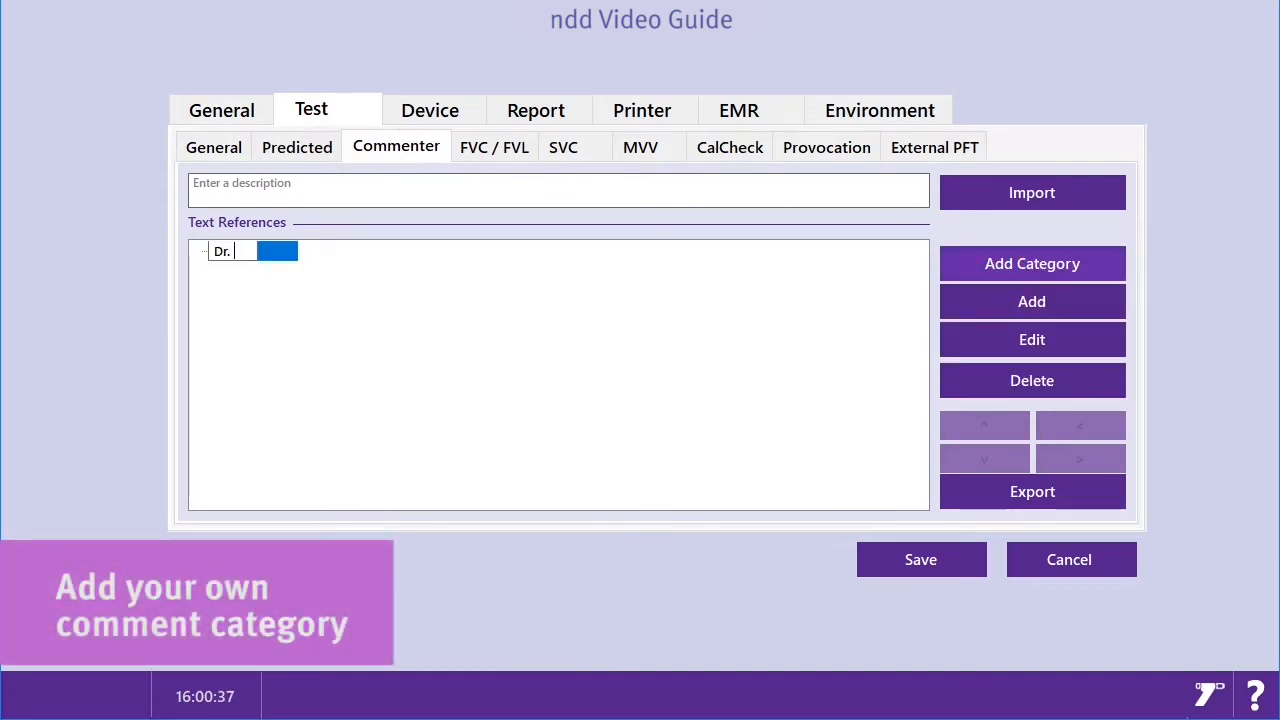
{"action": "type", "text": "Smith"}
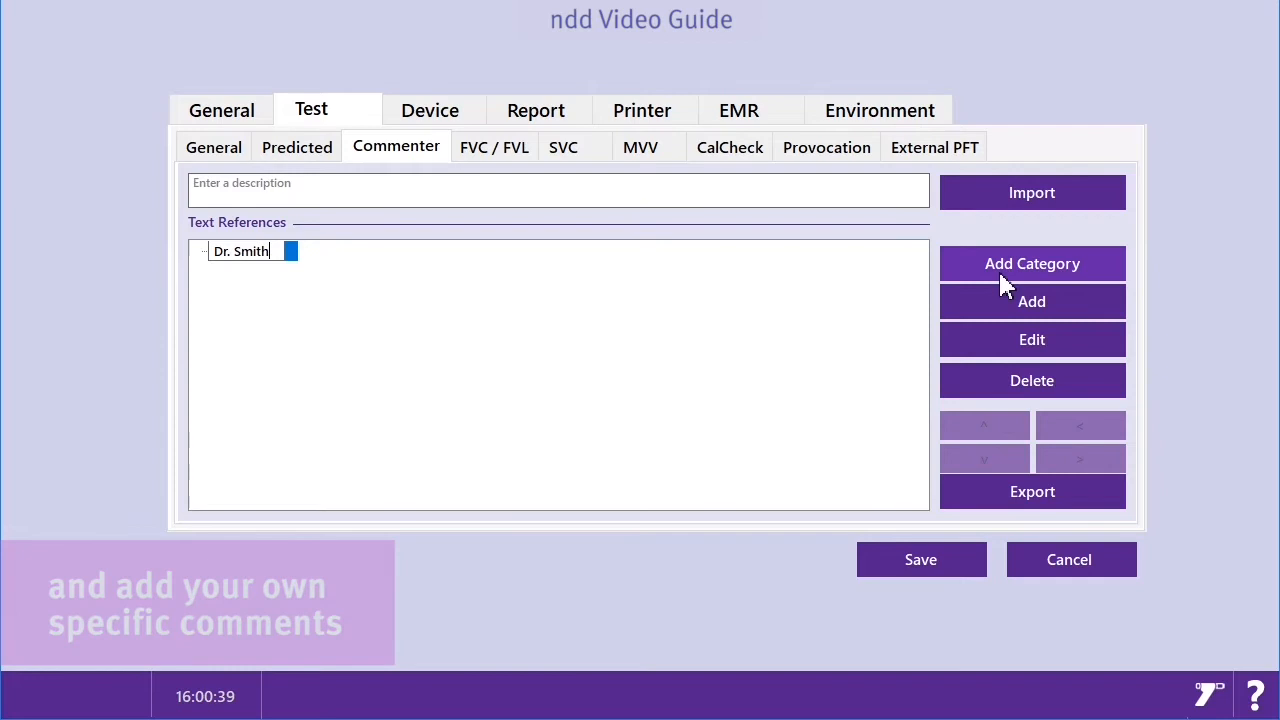
{"action": "left_click", "coordinate": [1031, 301]}
{"action": "type", "text": "S01 Further investigatio"}
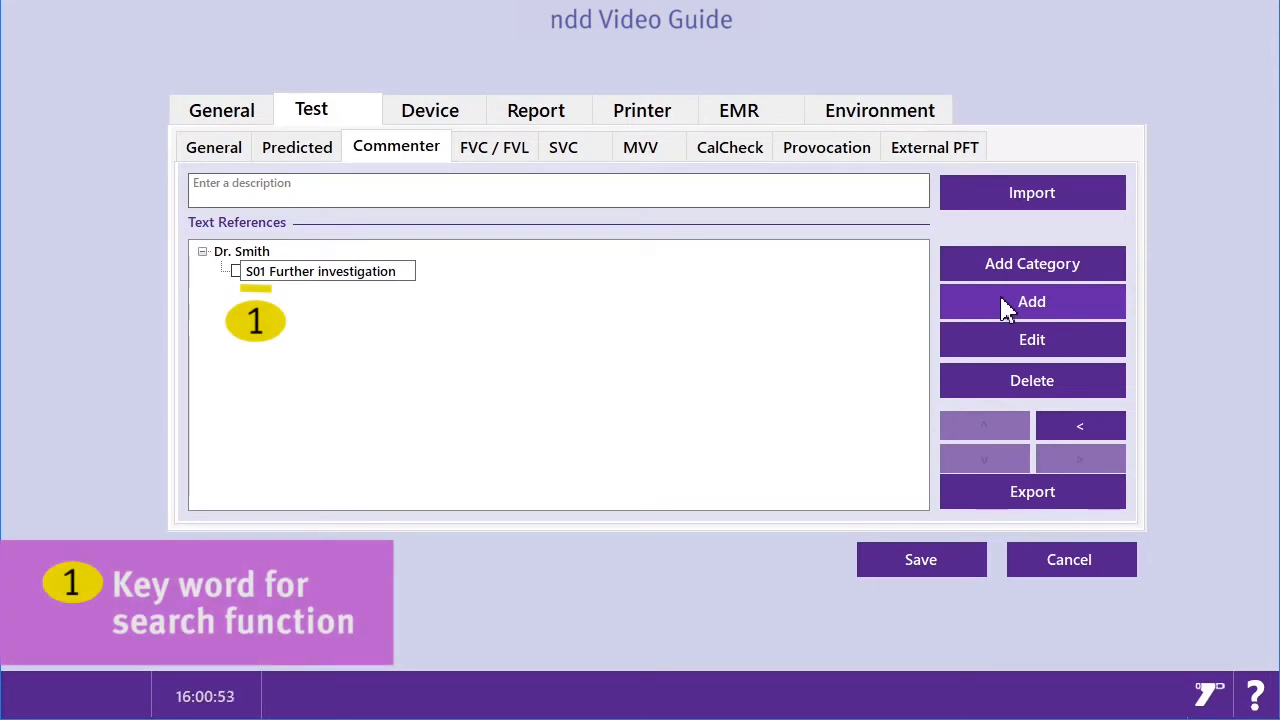
{"action": "type", "text": "necessary, DLCO"}
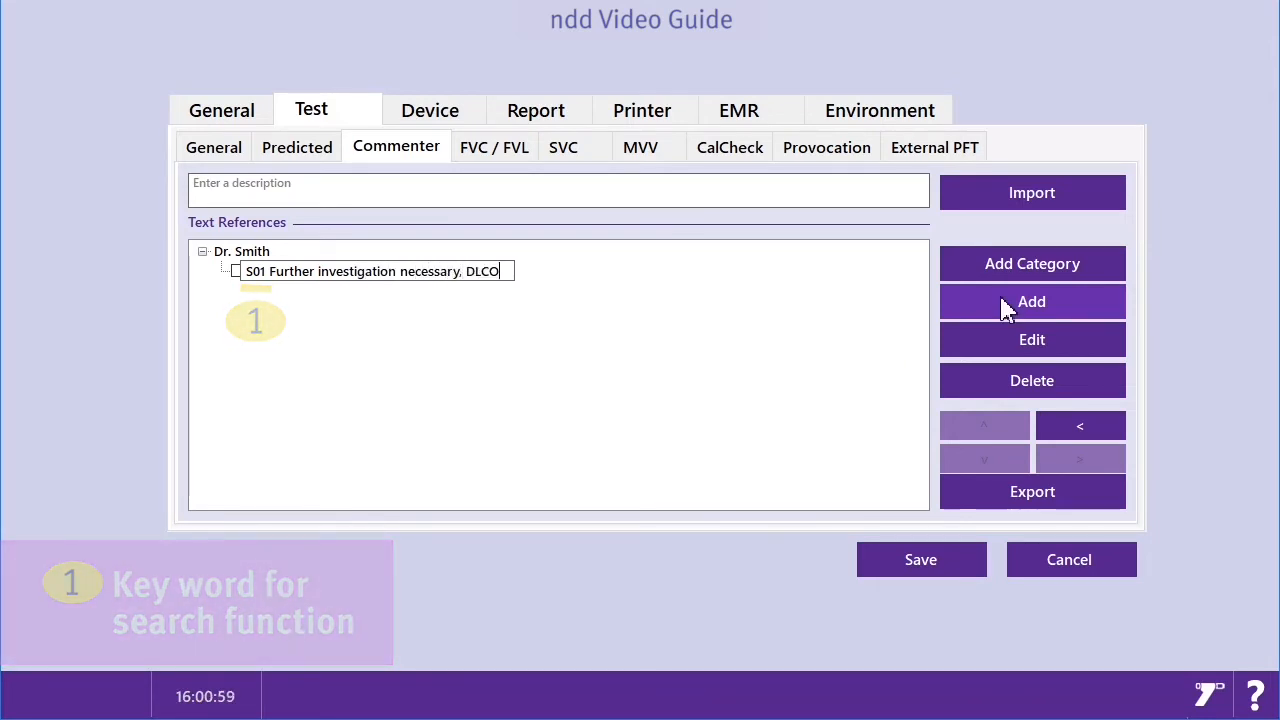
{"action": "type", "text": "test is required"}
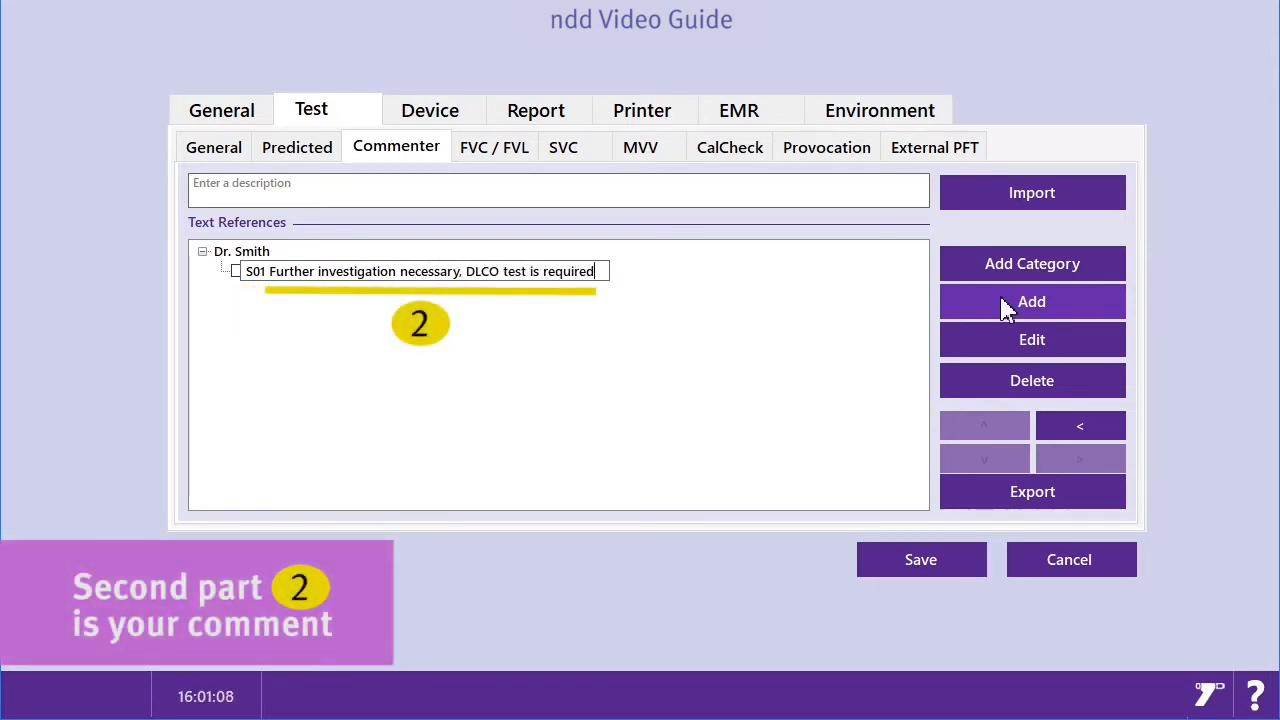
{"action": "mouse_move", "coordinate": [1005, 385]}
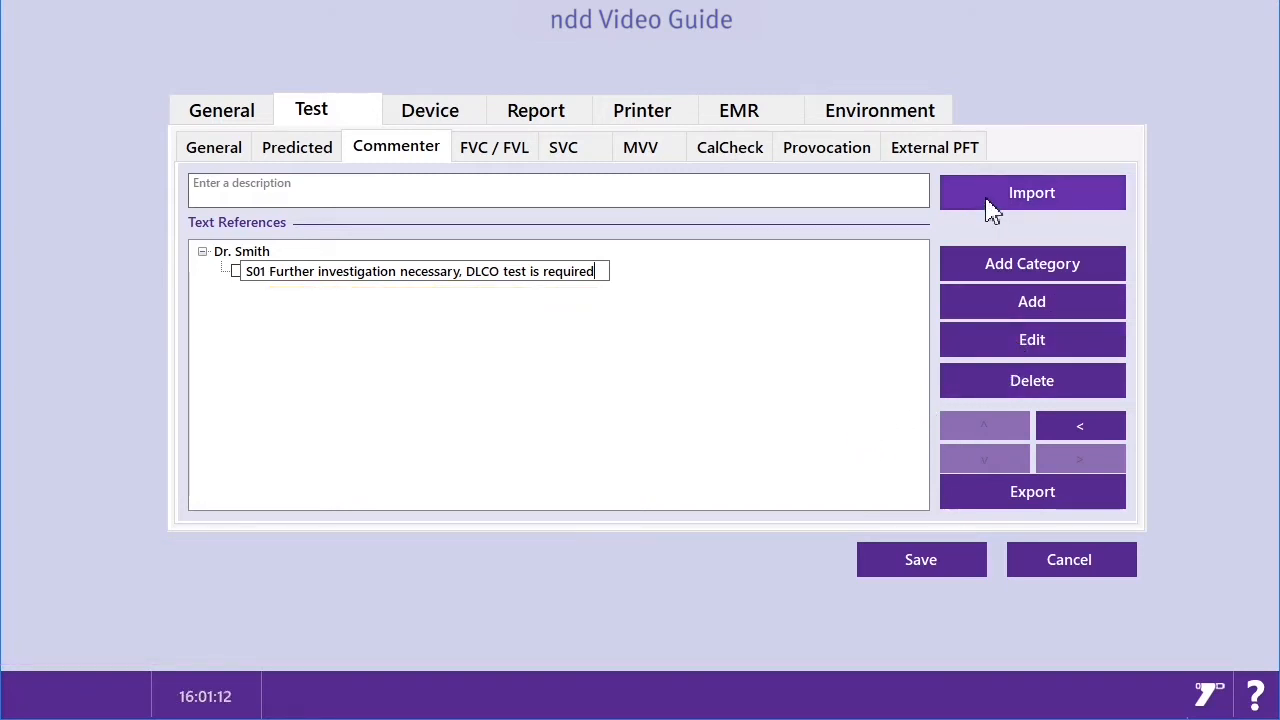
Step: Import Default_ATS_ERS_TextReferences.xml, adding the A01-A22 and T01-T28 comment categories
{"action": "left_click", "coordinate": [1031, 192]}
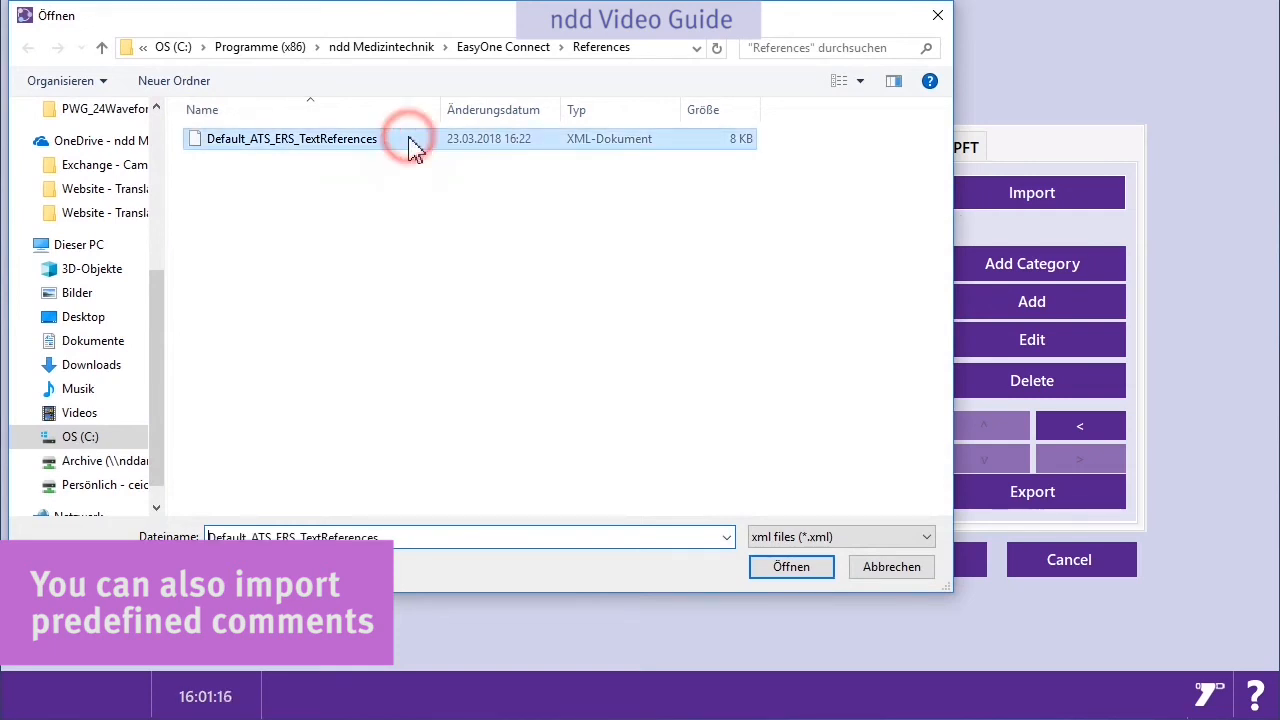
{"action": "left_click", "coordinate": [791, 566]}
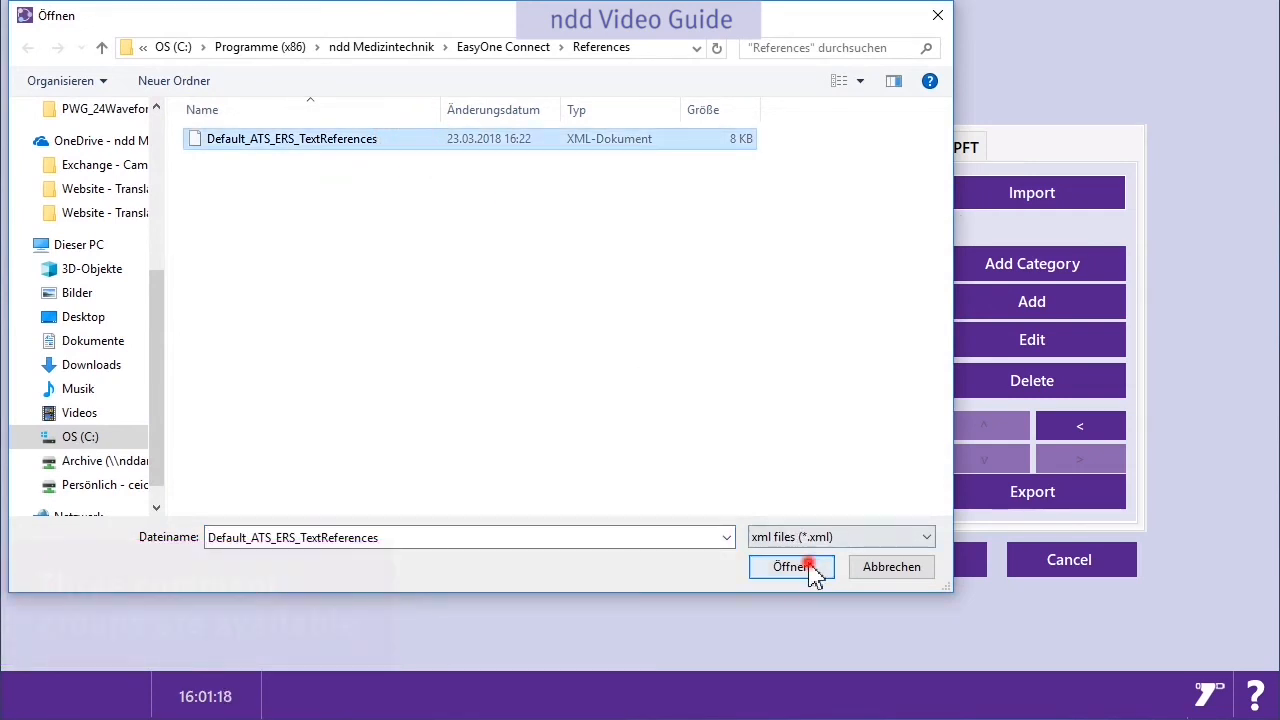
{"action": "left_click", "coordinate": [791, 567]}
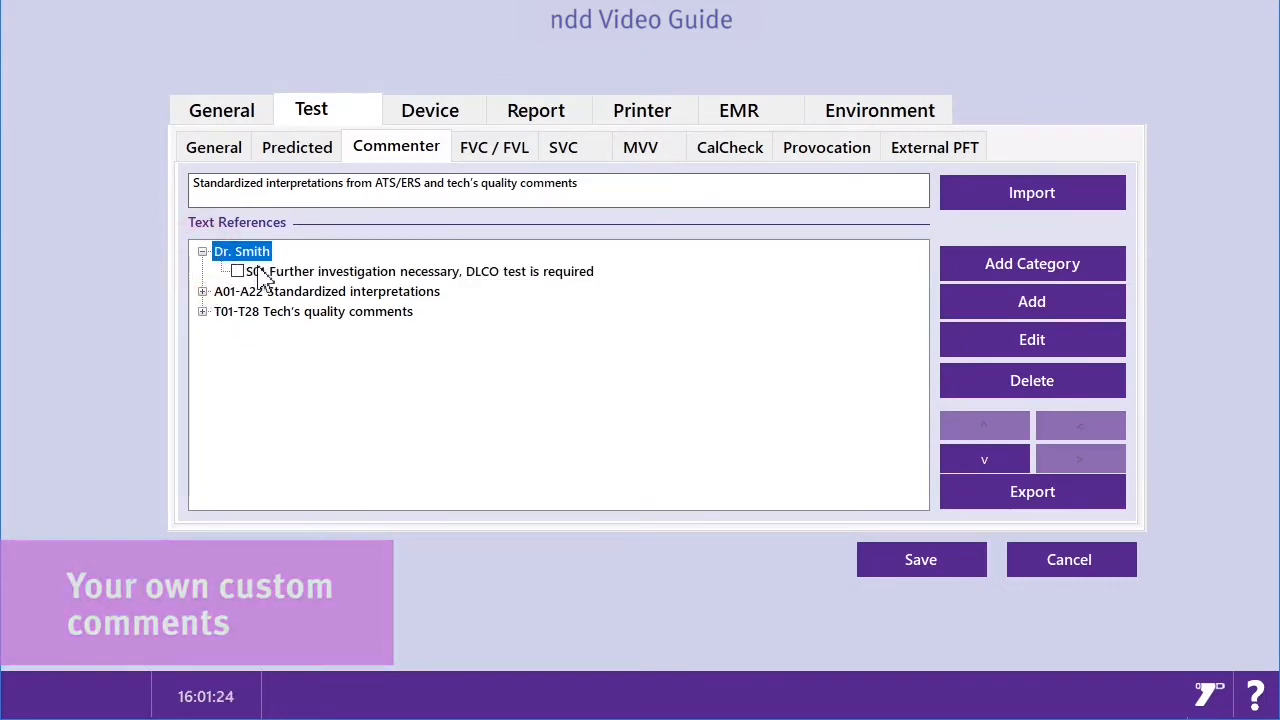
Step: Browse the A01-A22 interpretations, then move the Dr. Smith category below the imported ones
{"action": "left_click", "coordinate": [204, 291]}
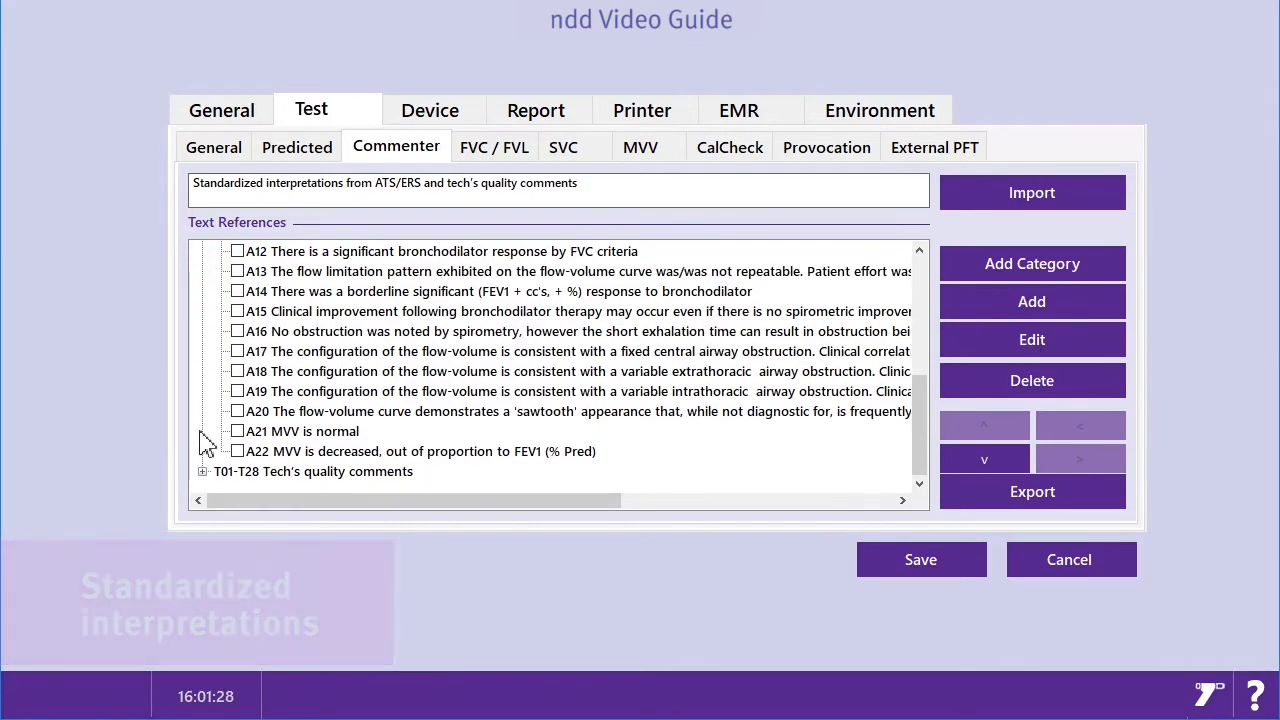
{"action": "scroll", "scroll_direction": "down", "scroll_amount": 3}
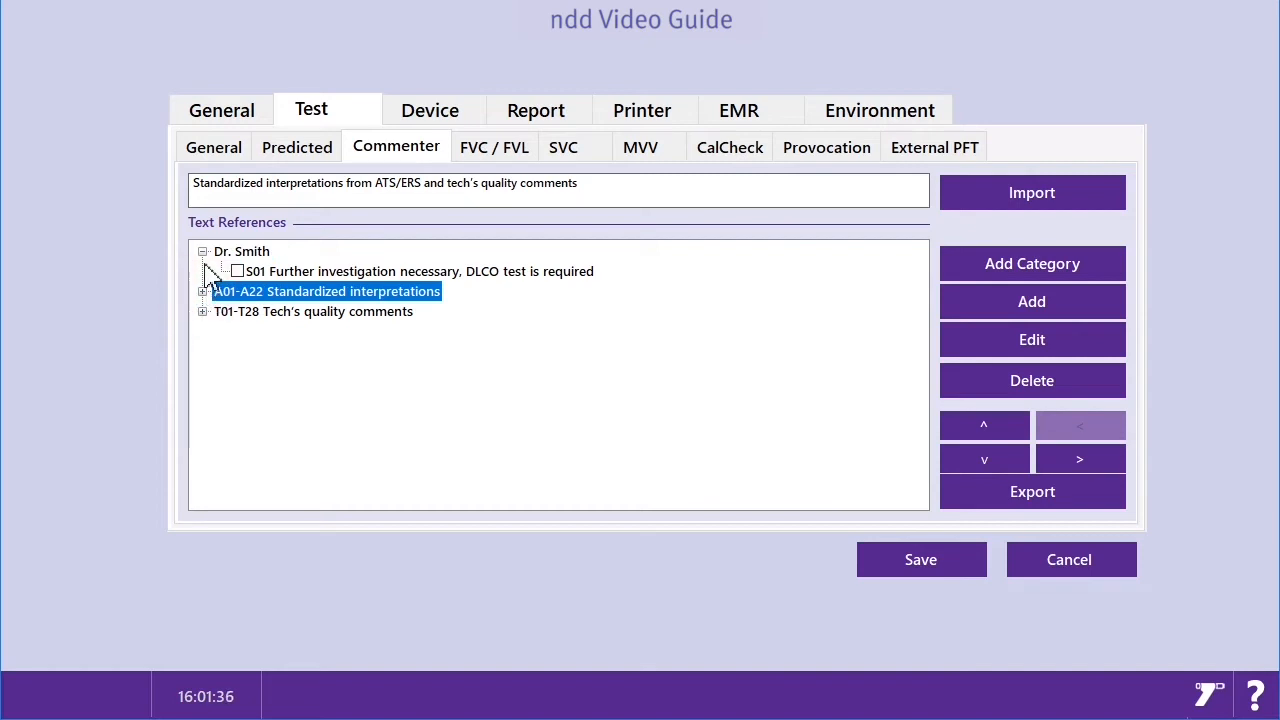
{"action": "left_click", "coordinate": [205, 251]}
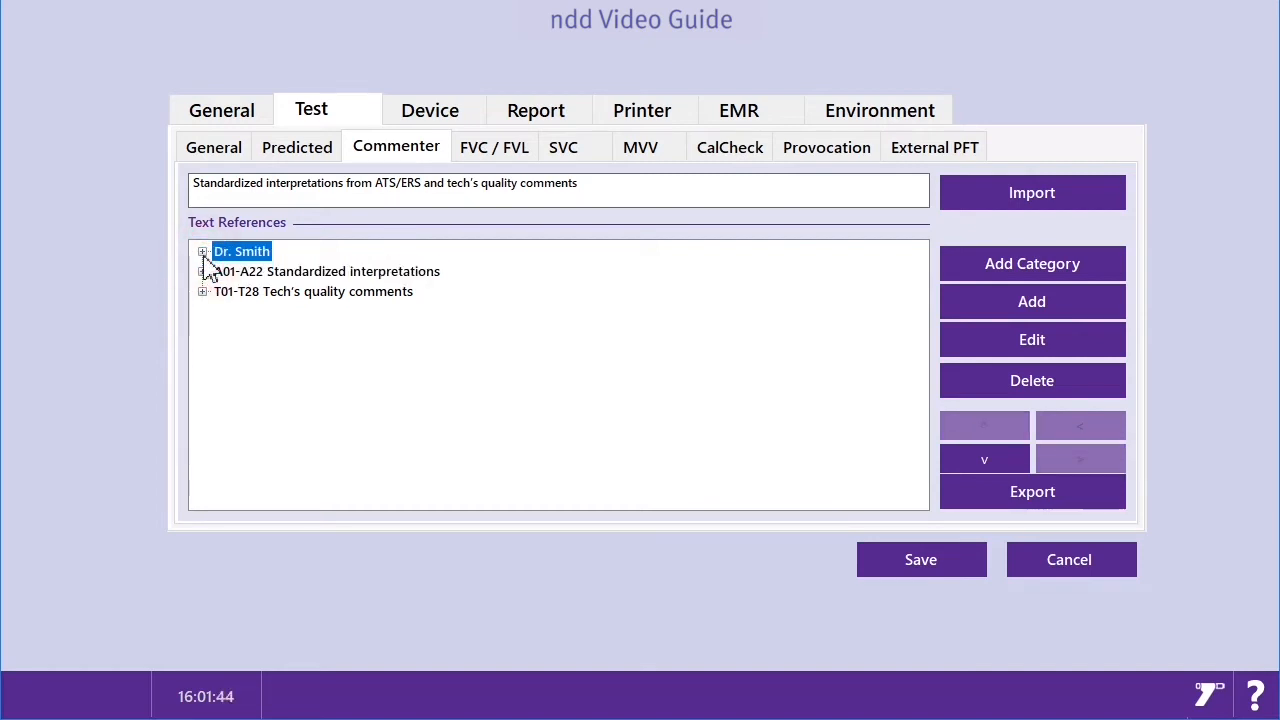
{"action": "left_click", "coordinate": [984, 457]}
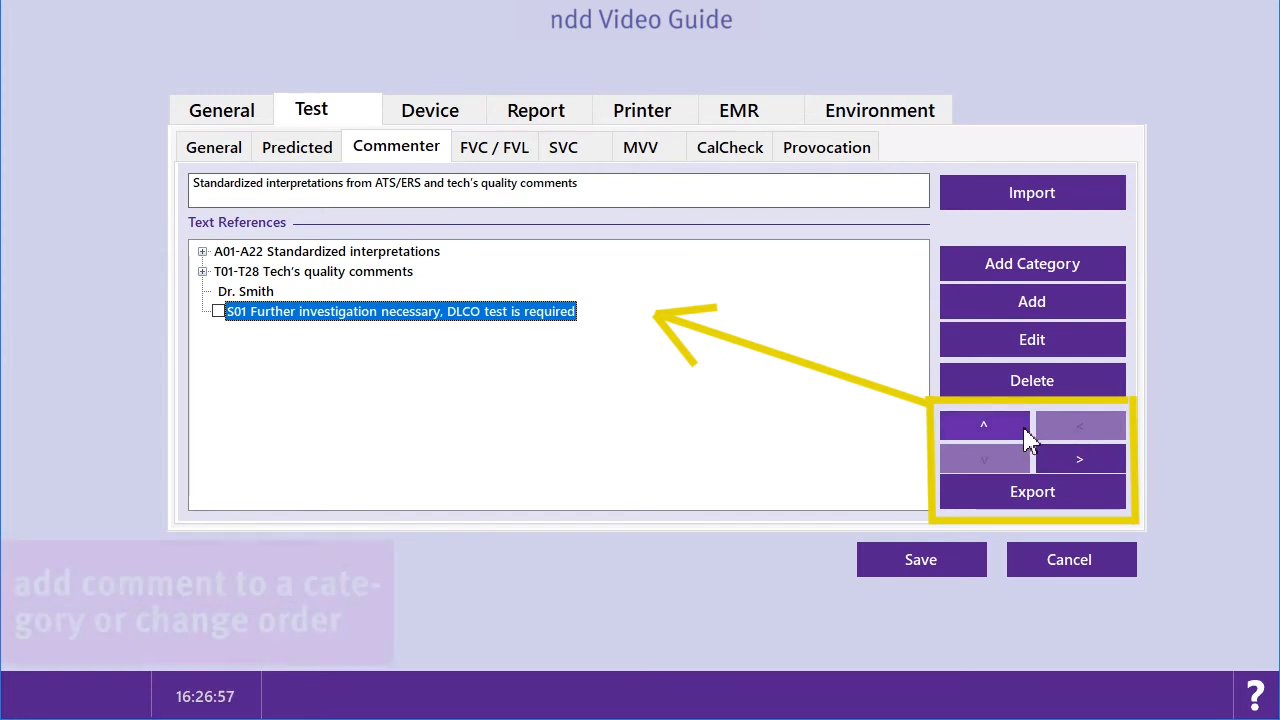
Step: Indent S01 back into the Dr. Smith category, save the settings and return to the main menu
{"action": "left_click", "coordinate": [983, 425]}
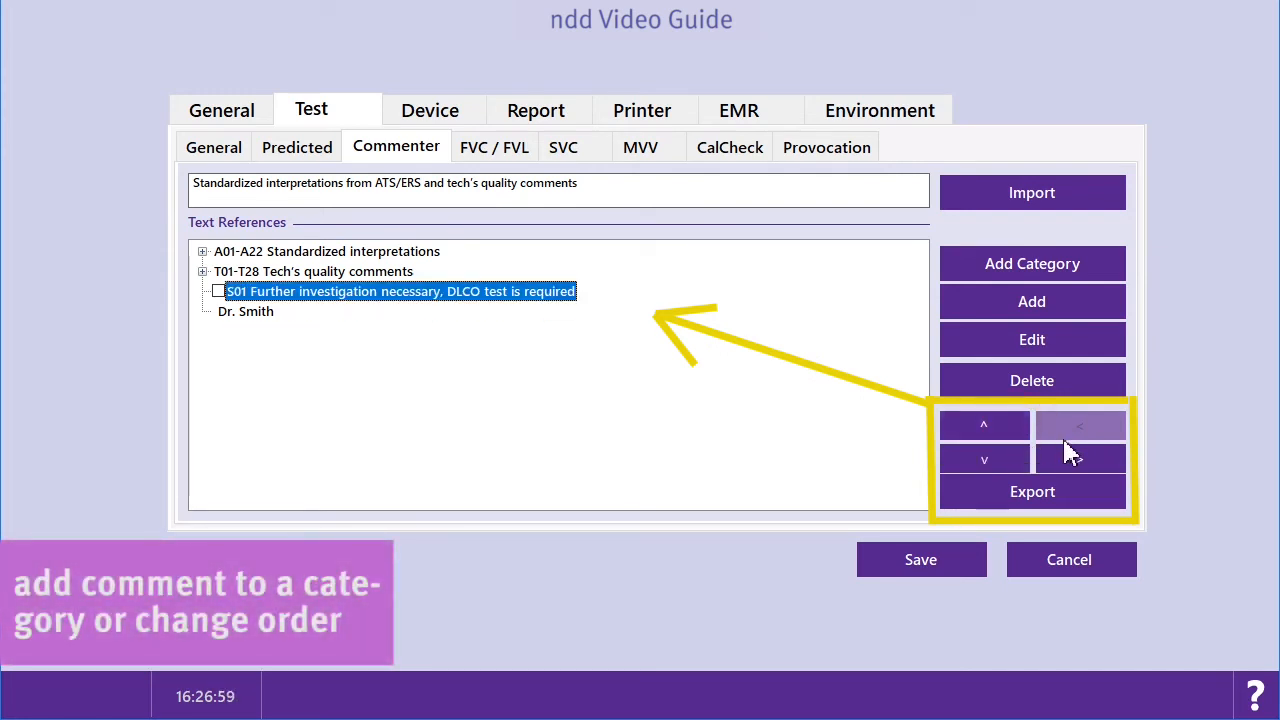
{"action": "left_click", "coordinate": [983, 458]}
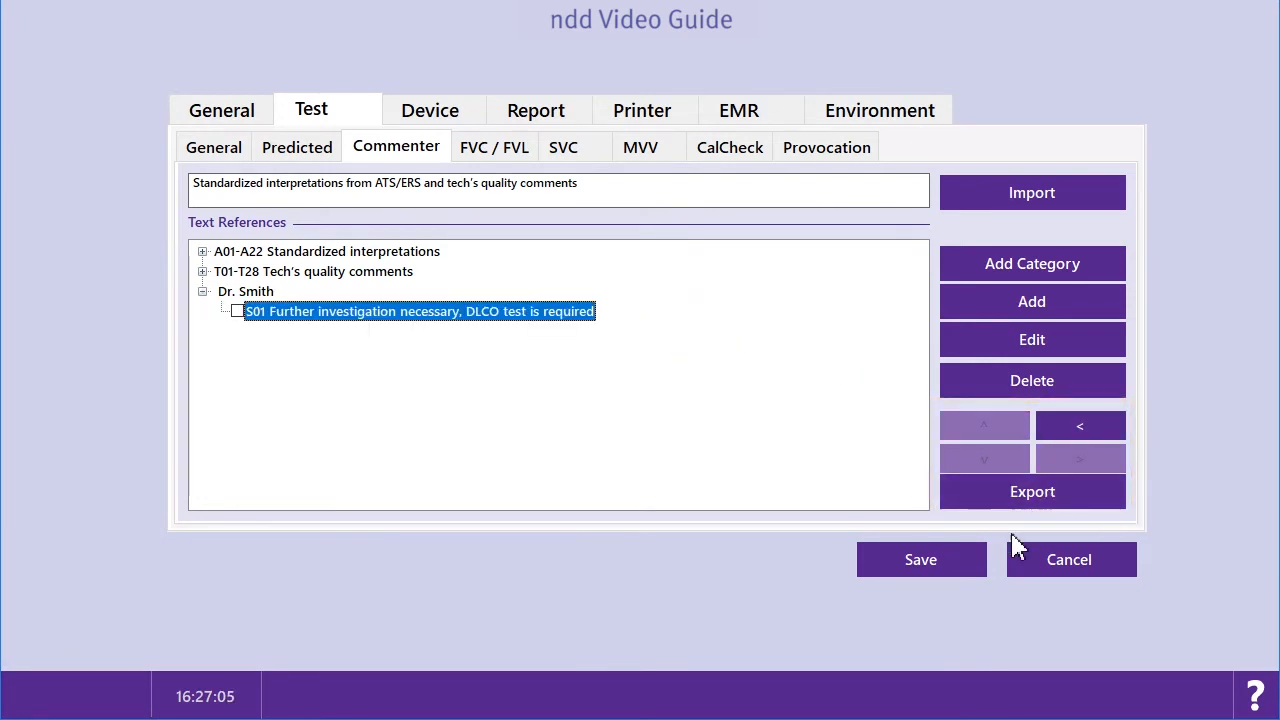
{"action": "left_click", "coordinate": [921, 559]}
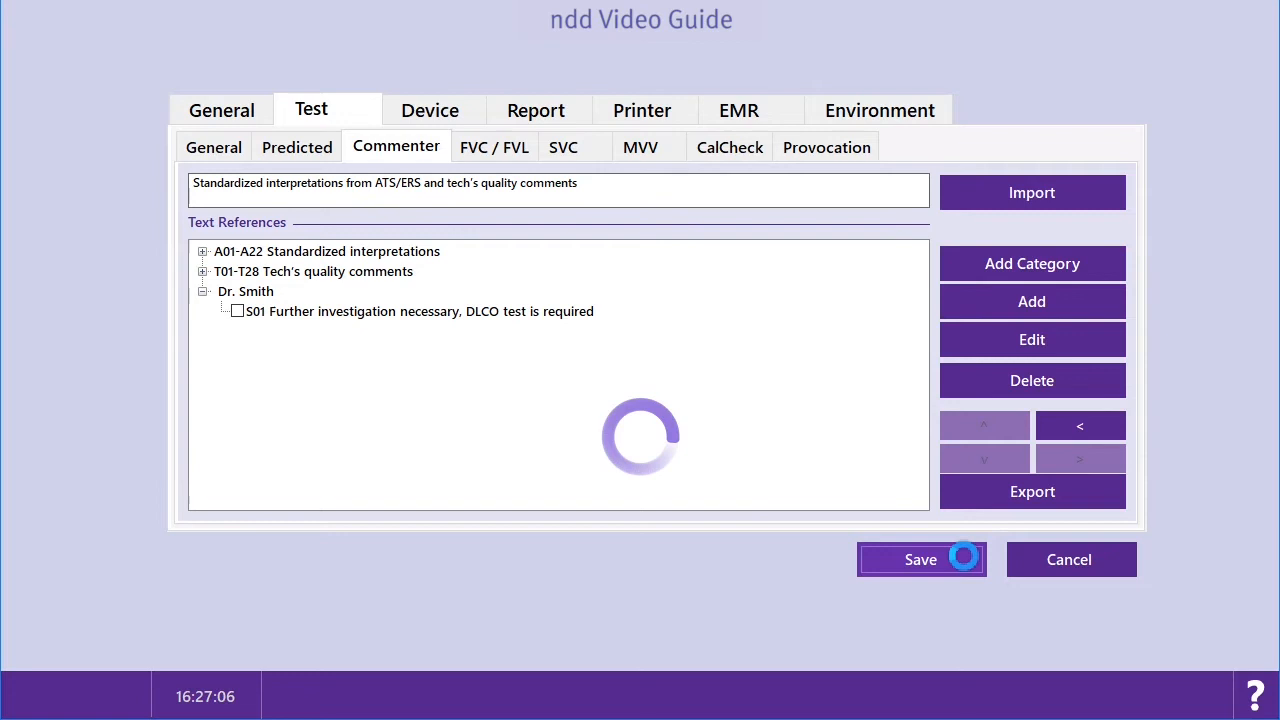
{"action": "left_click", "coordinate": [921, 559]}
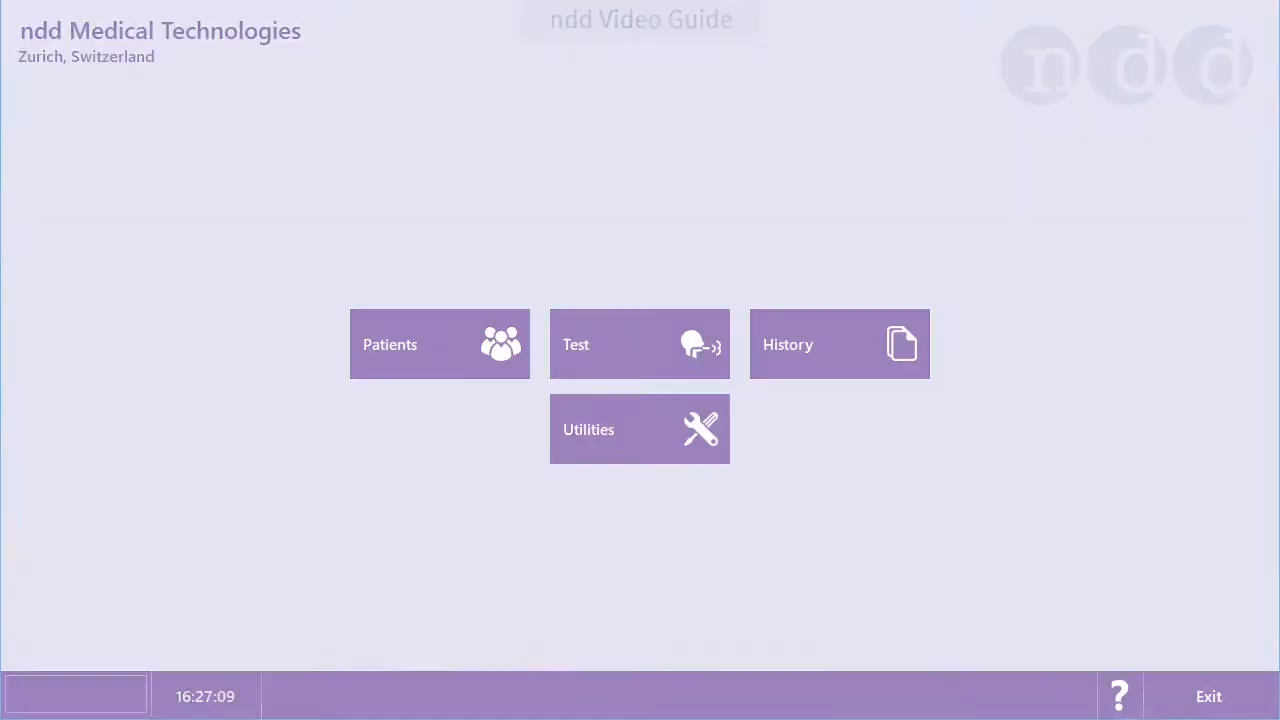
{"action": "left_click", "coordinate": [426, 335]}
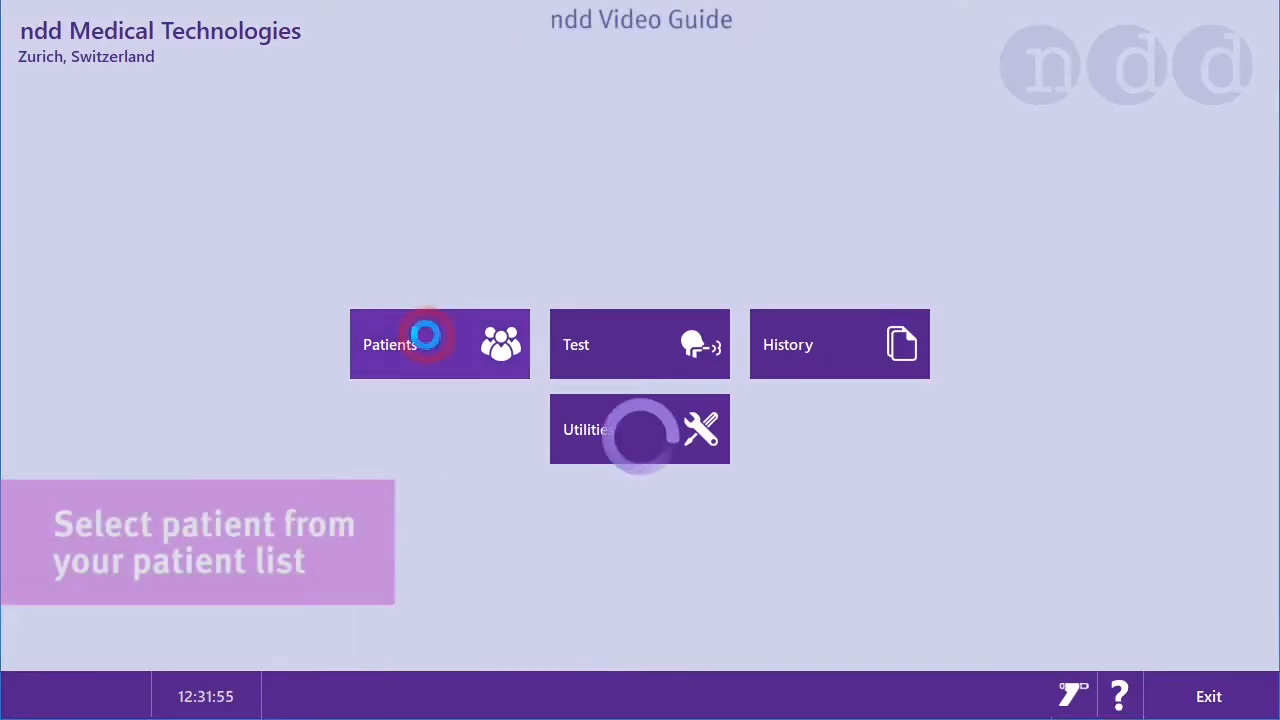
{"action": "left_click", "coordinate": [424, 343]}
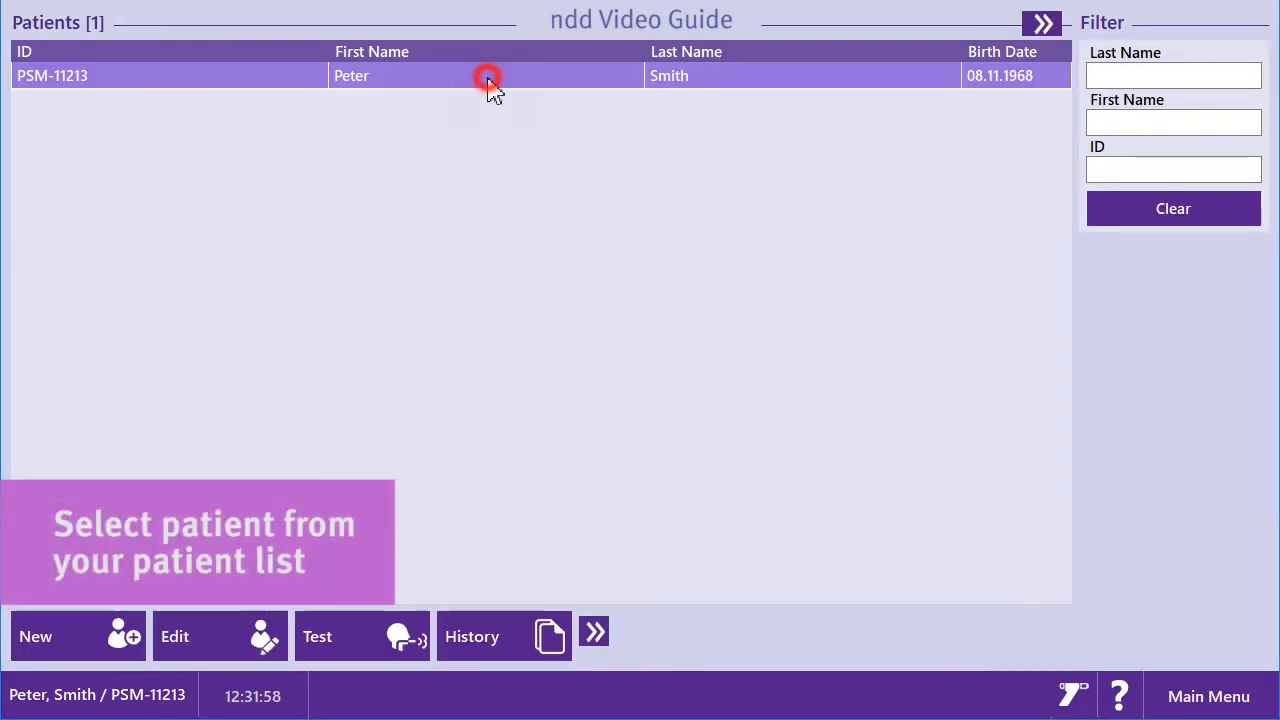
{"action": "left_click", "coordinate": [362, 637]}
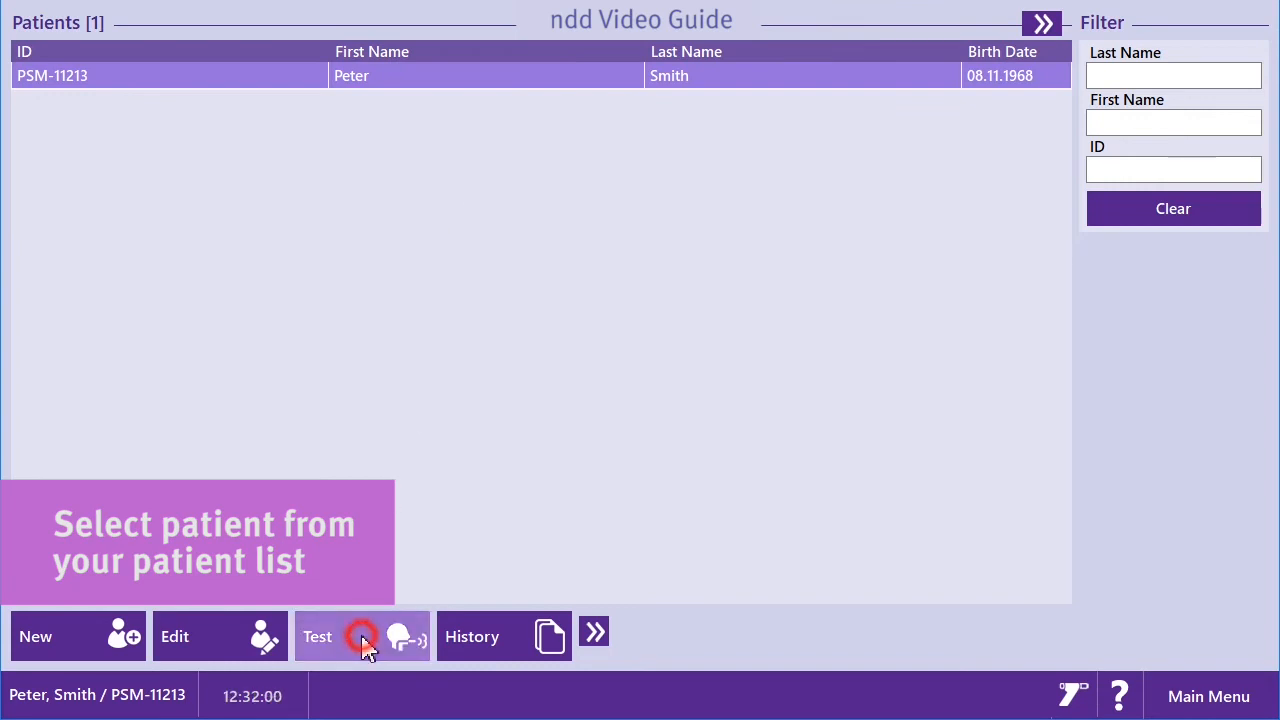
{"action": "left_click", "coordinate": [364, 636]}
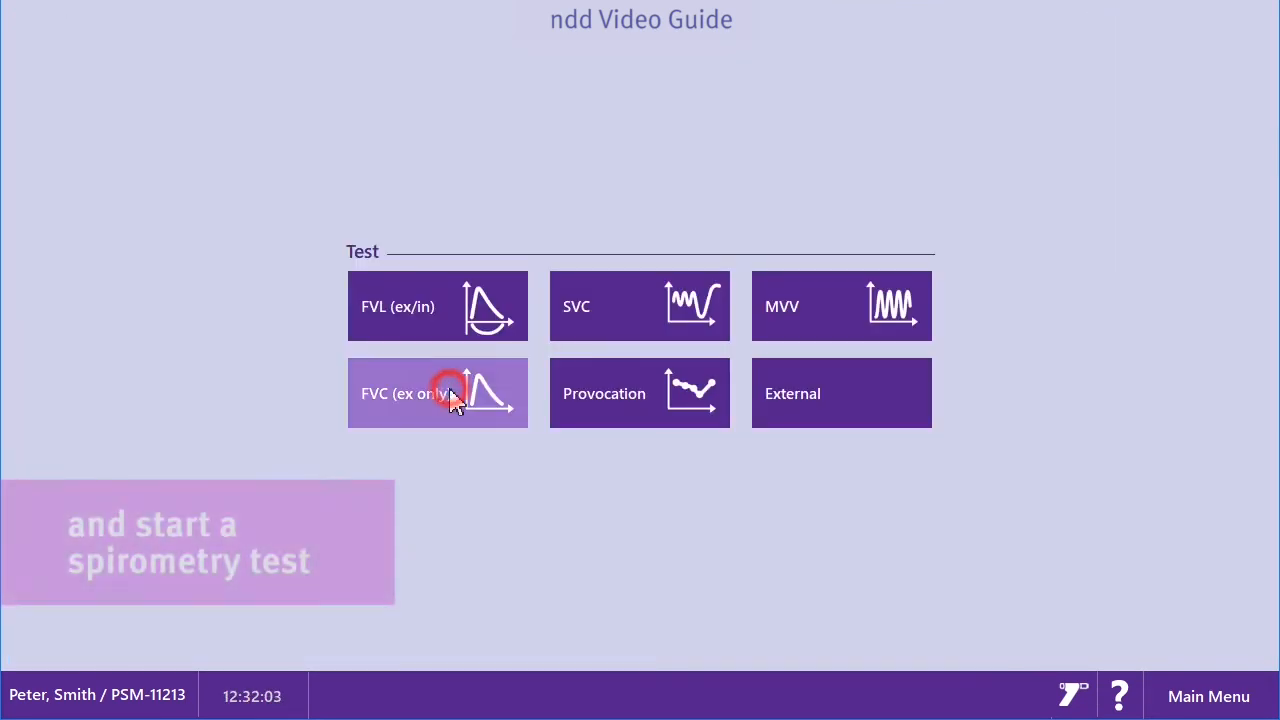
{"action": "left_click", "coordinate": [447, 392]}
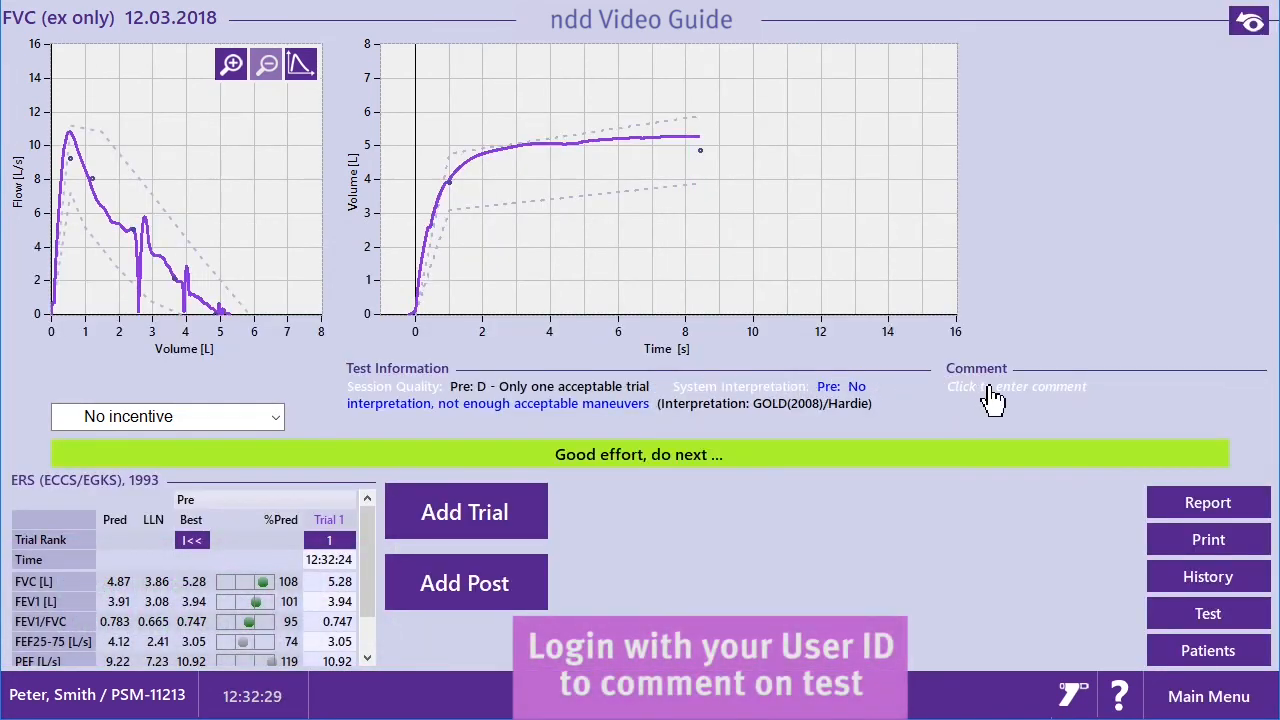
Step: Add the T06 'Cough in 1st second' quality comment to the test and save it
{"action": "left_click", "coordinate": [1016, 386]}
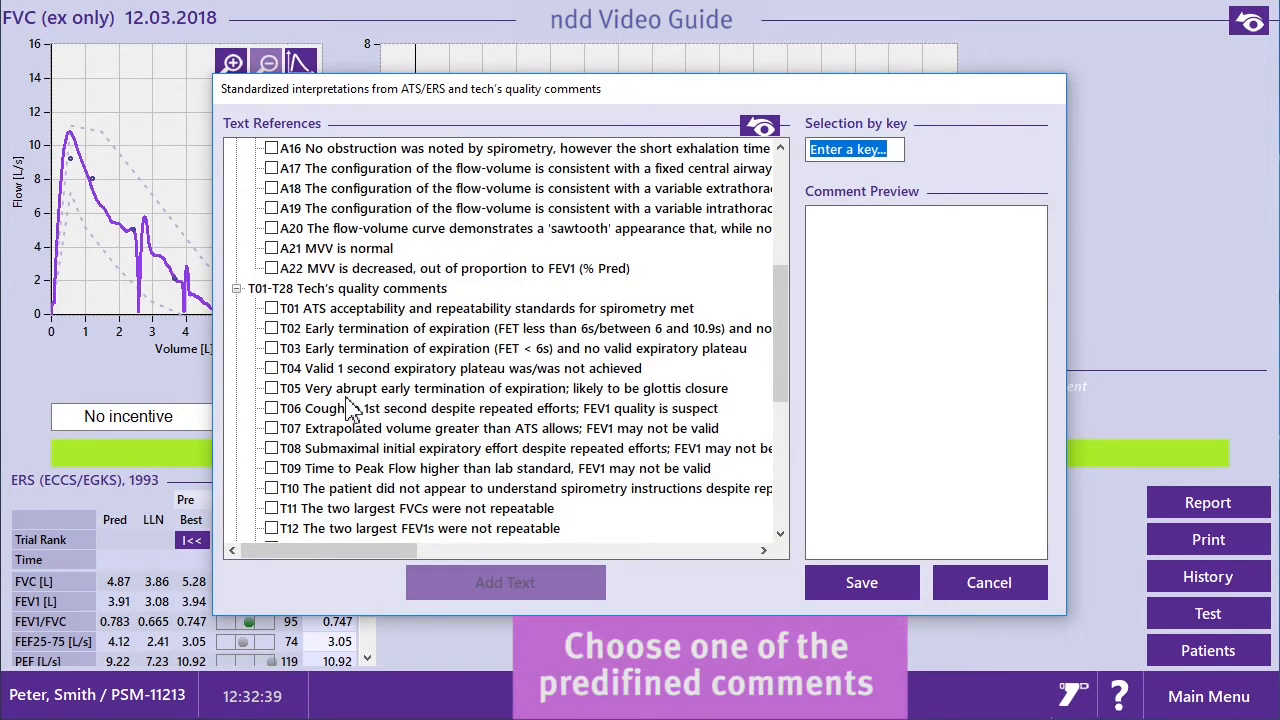
{"action": "left_click", "coordinate": [490, 408]}
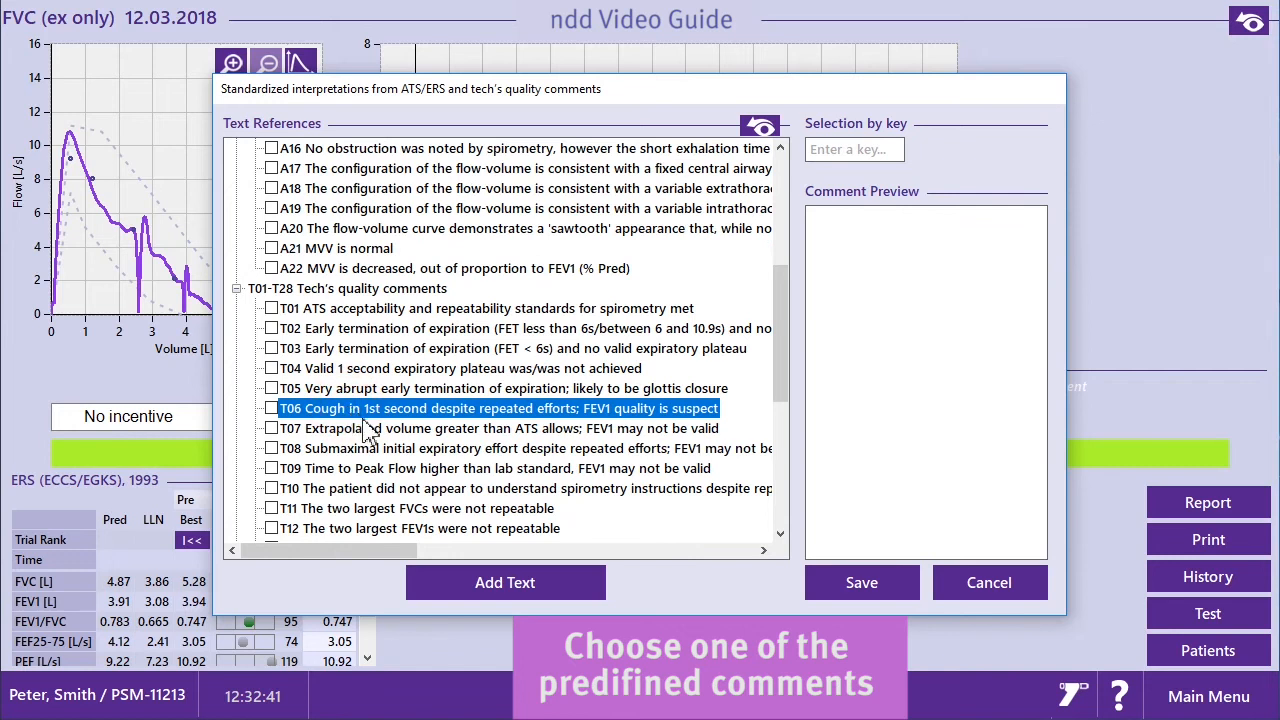
{"action": "mouse_move", "coordinate": [540, 597]}
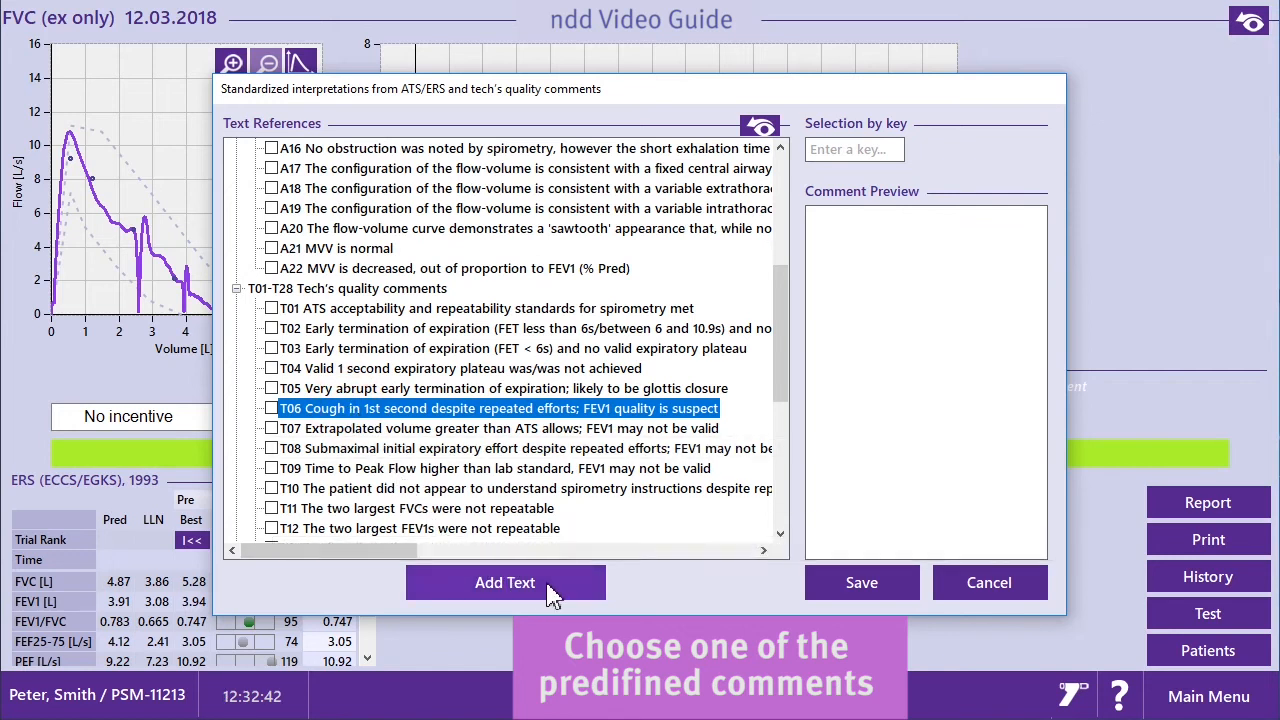
{"action": "left_click", "coordinate": [505, 582]}
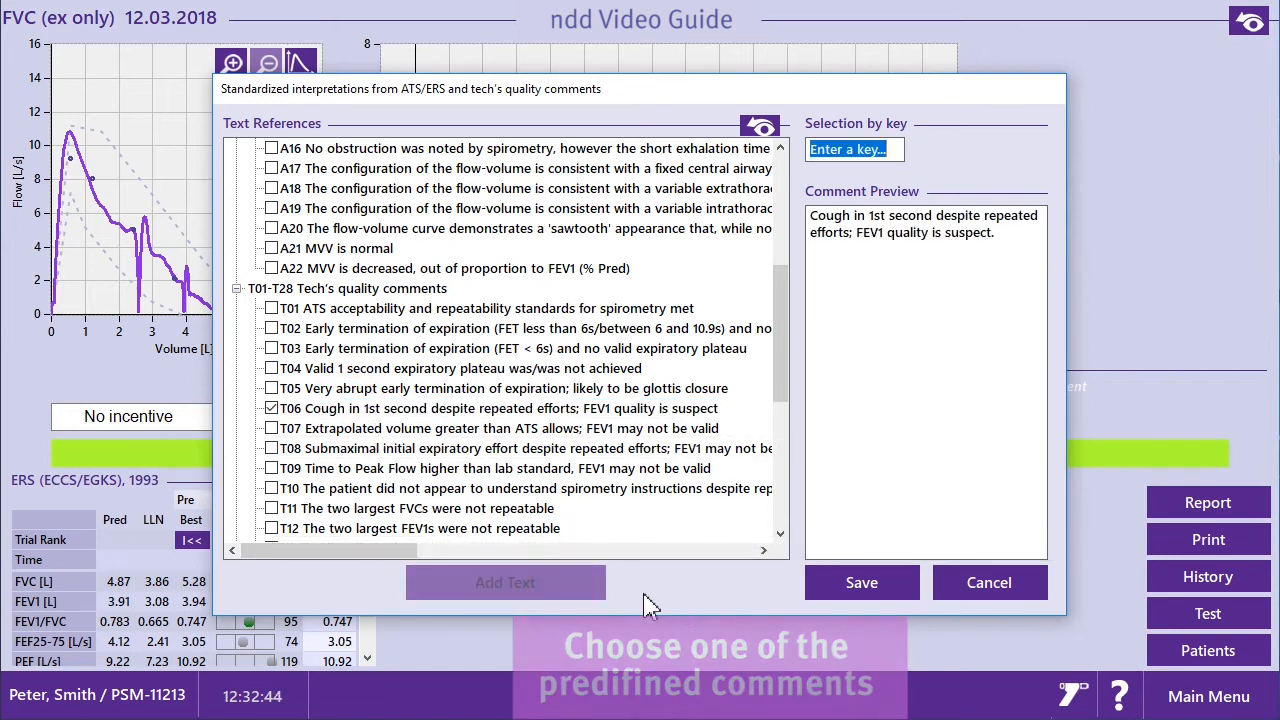
{"action": "left_click", "coordinate": [862, 582]}
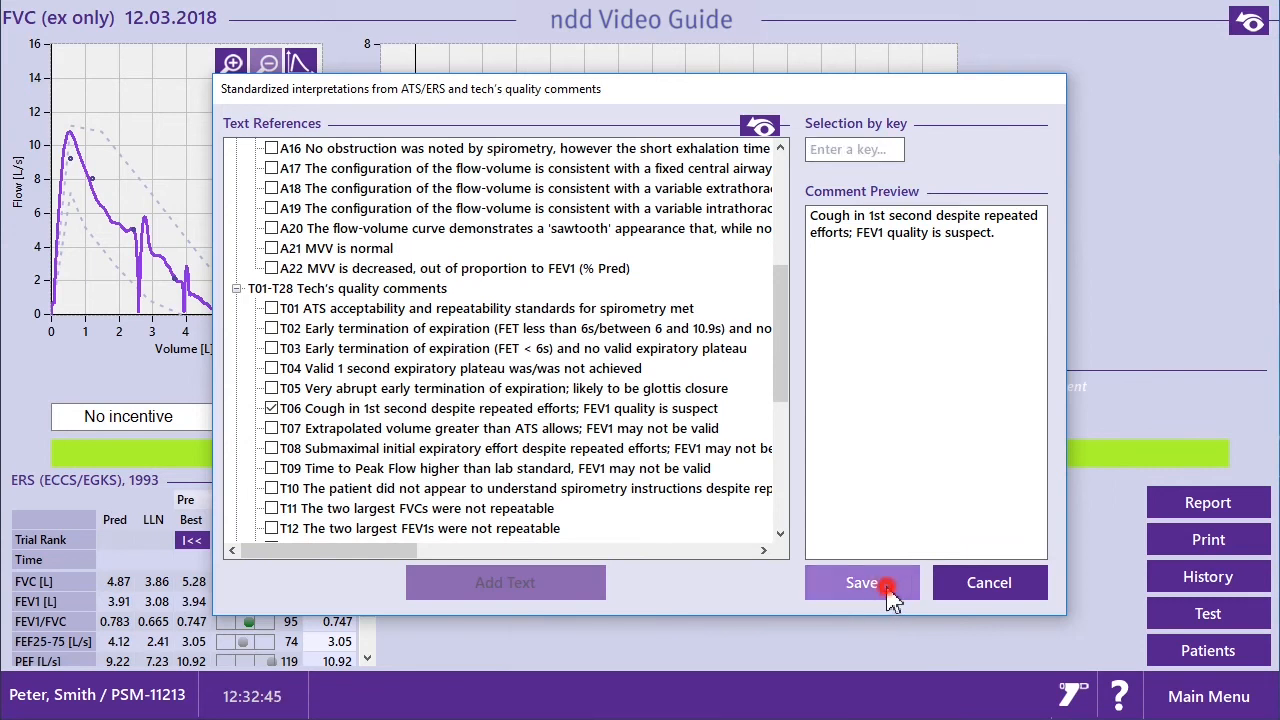
{"action": "left_click", "coordinate": [861, 582]}
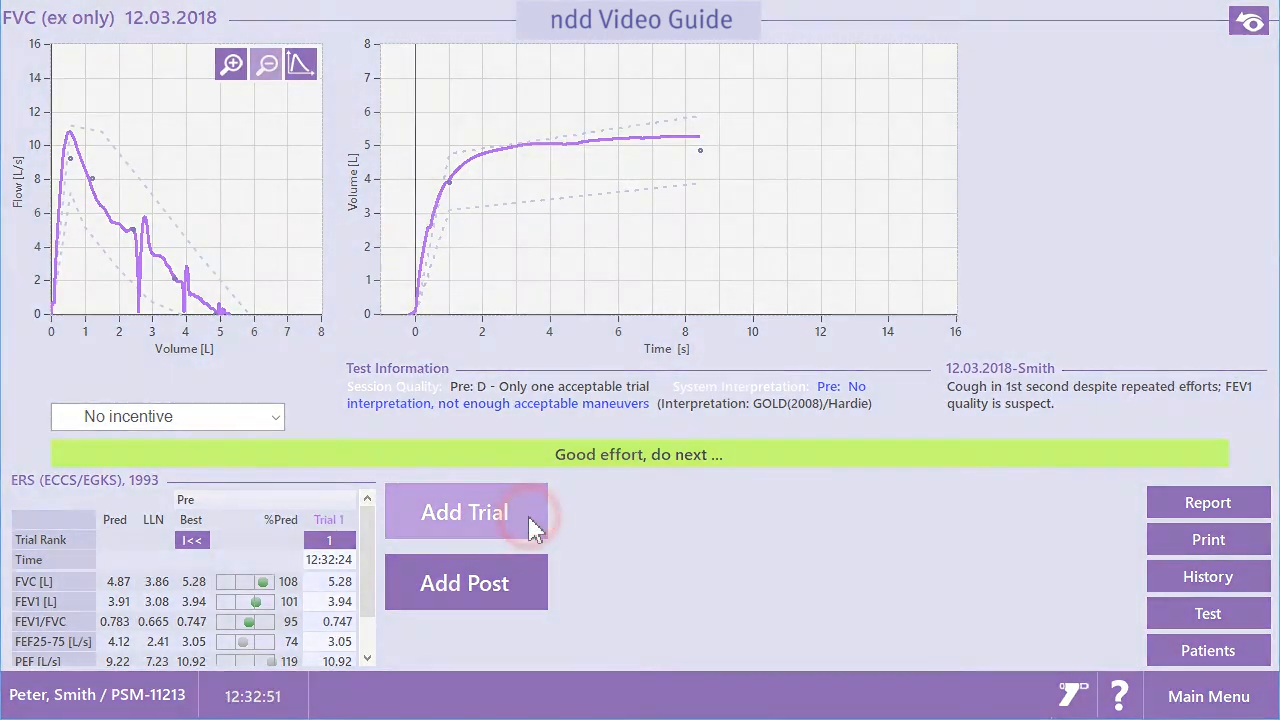
Step: Record Trial 2 and reopen the comment editor showing the T06 text
{"action": "left_click", "coordinate": [464, 512]}
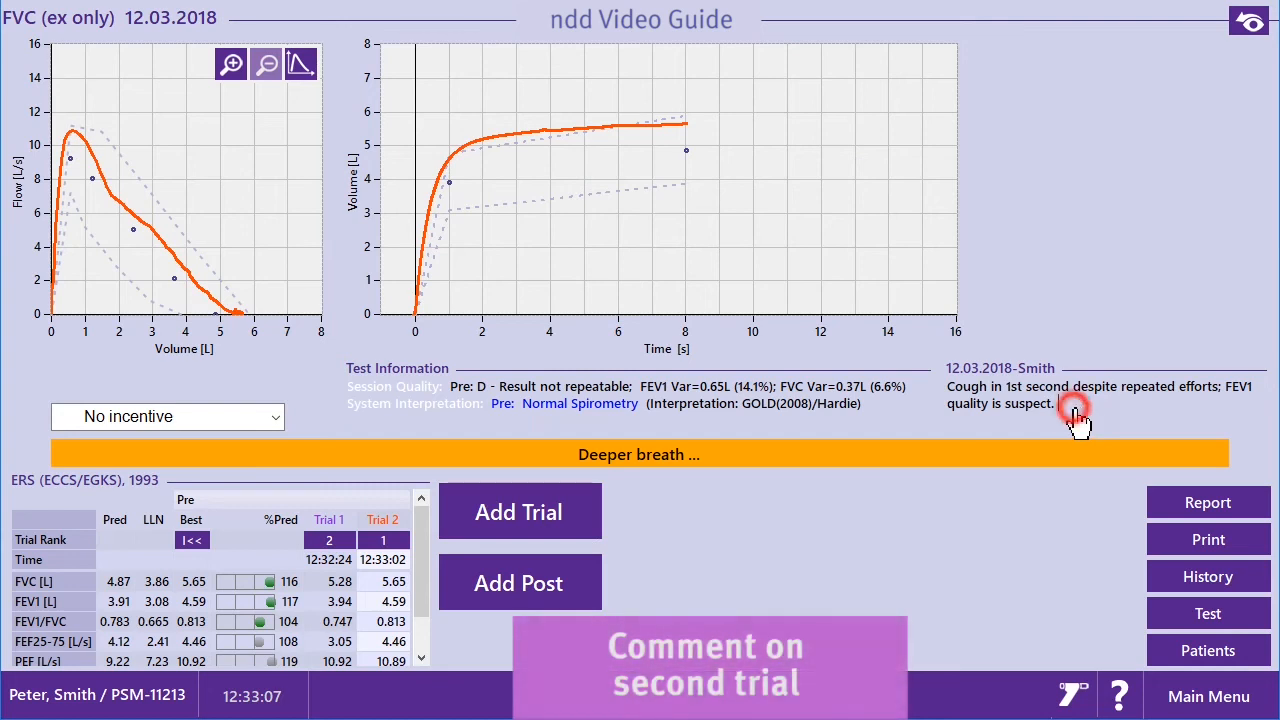
{"action": "left_click", "coordinate": [1068, 409]}
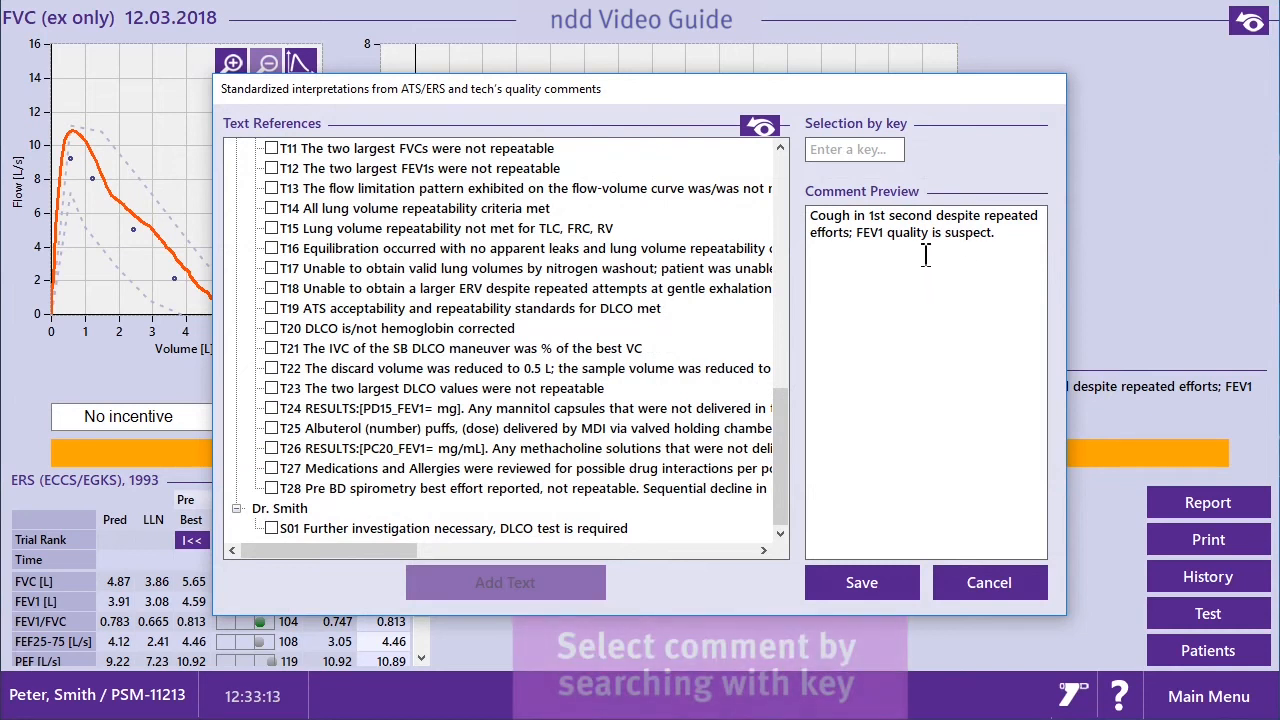
Step: Add the Dr. Smith S01 DLCO comment and a 'Repeat Test' line, then save the comment
{"action": "left_click", "coordinate": [854, 149]}
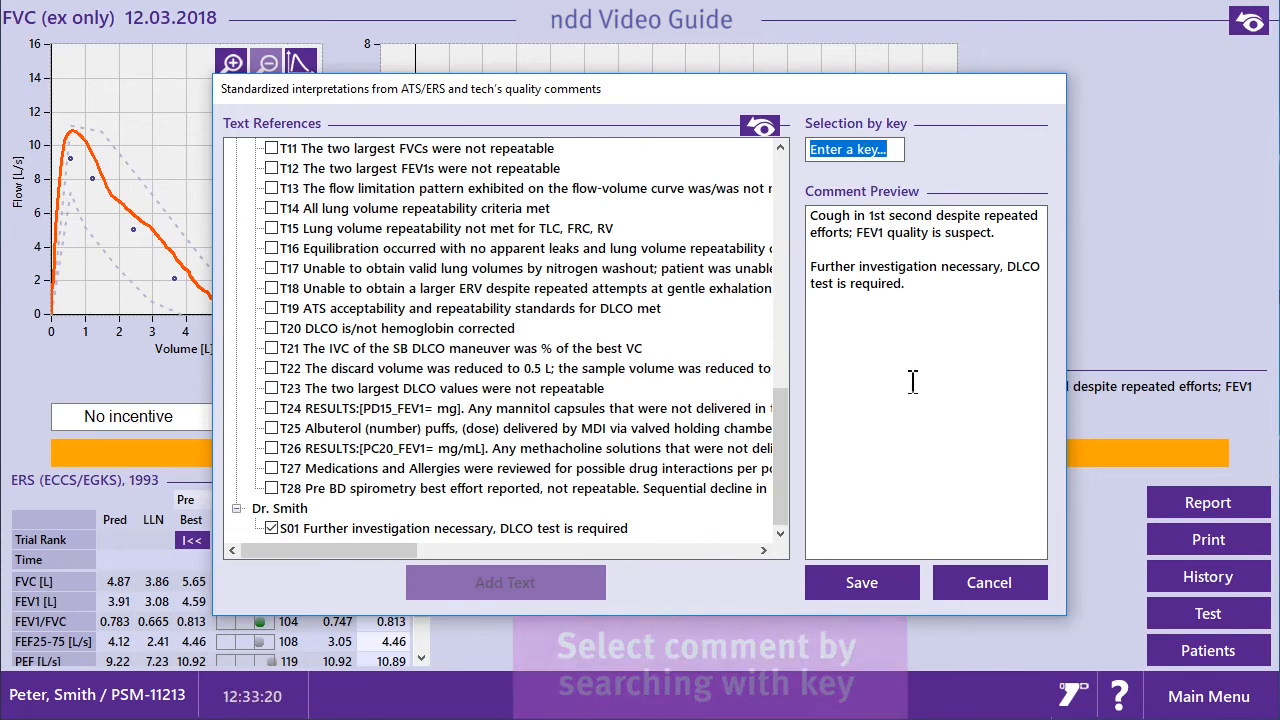
{"action": "left_click", "coordinate": [913, 300]}
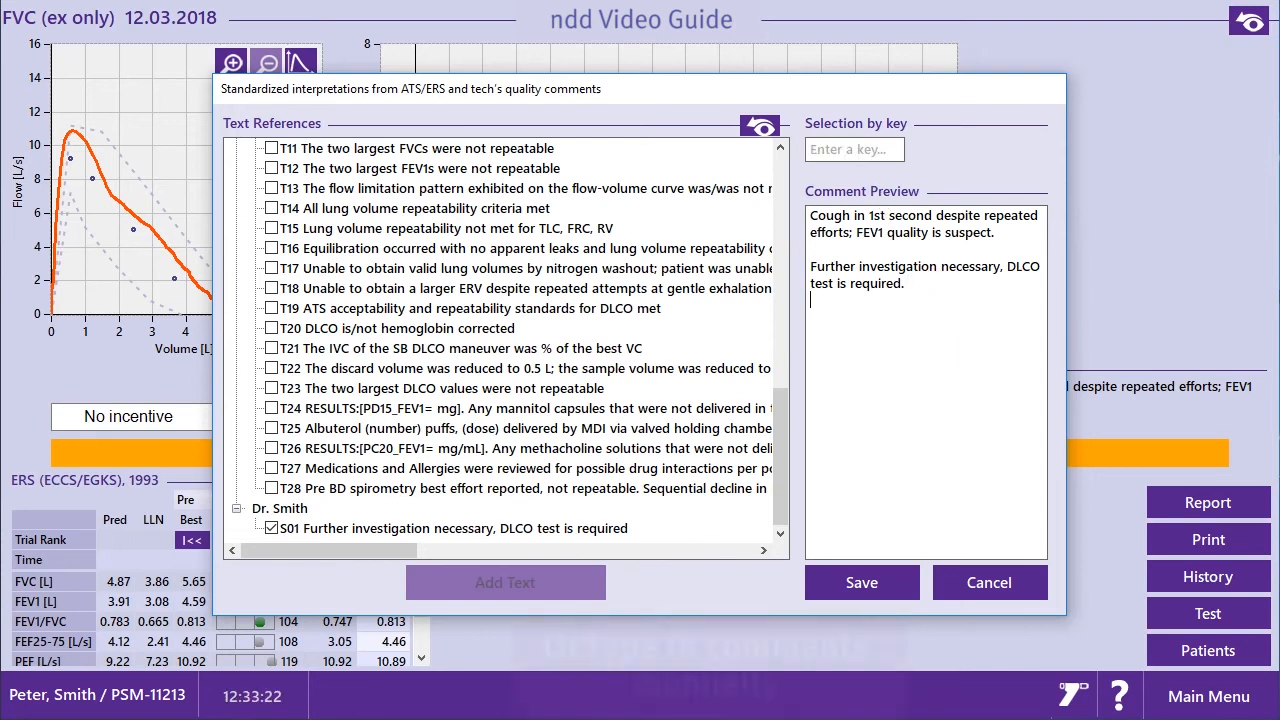
{"action": "type", "text": "Repeat Test"}
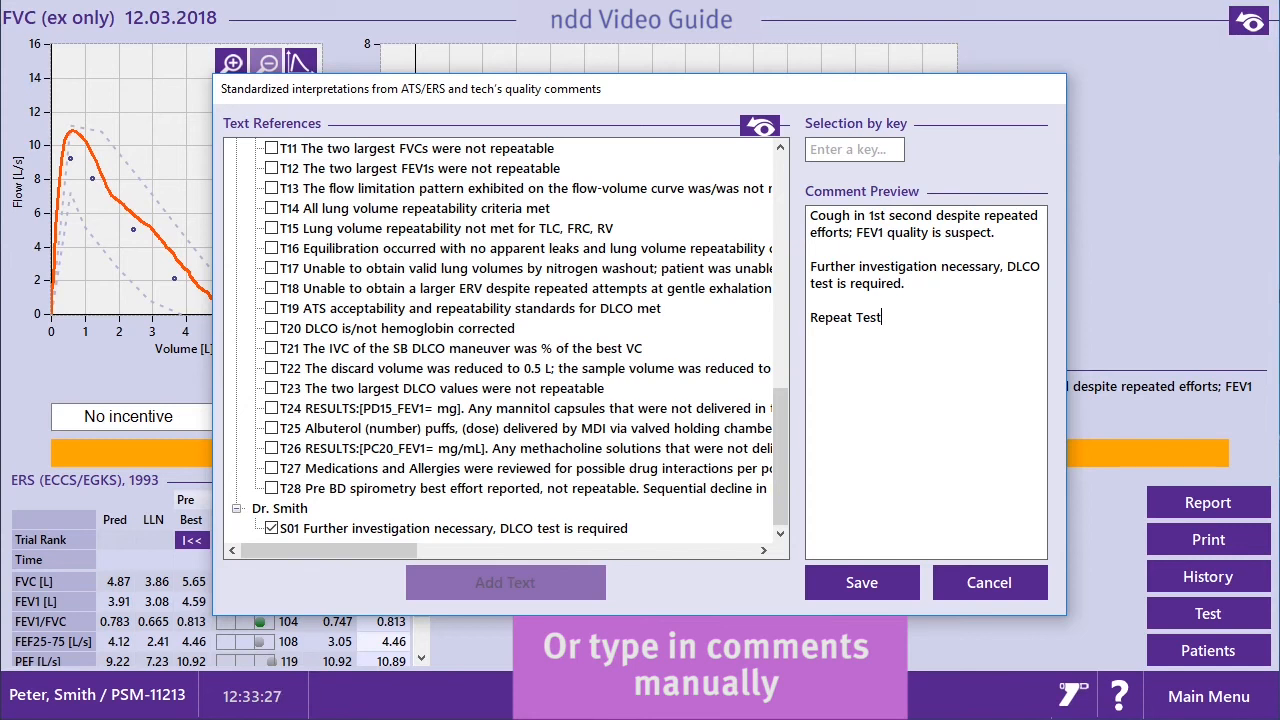
{"action": "mouse_move", "coordinate": [862, 582]}
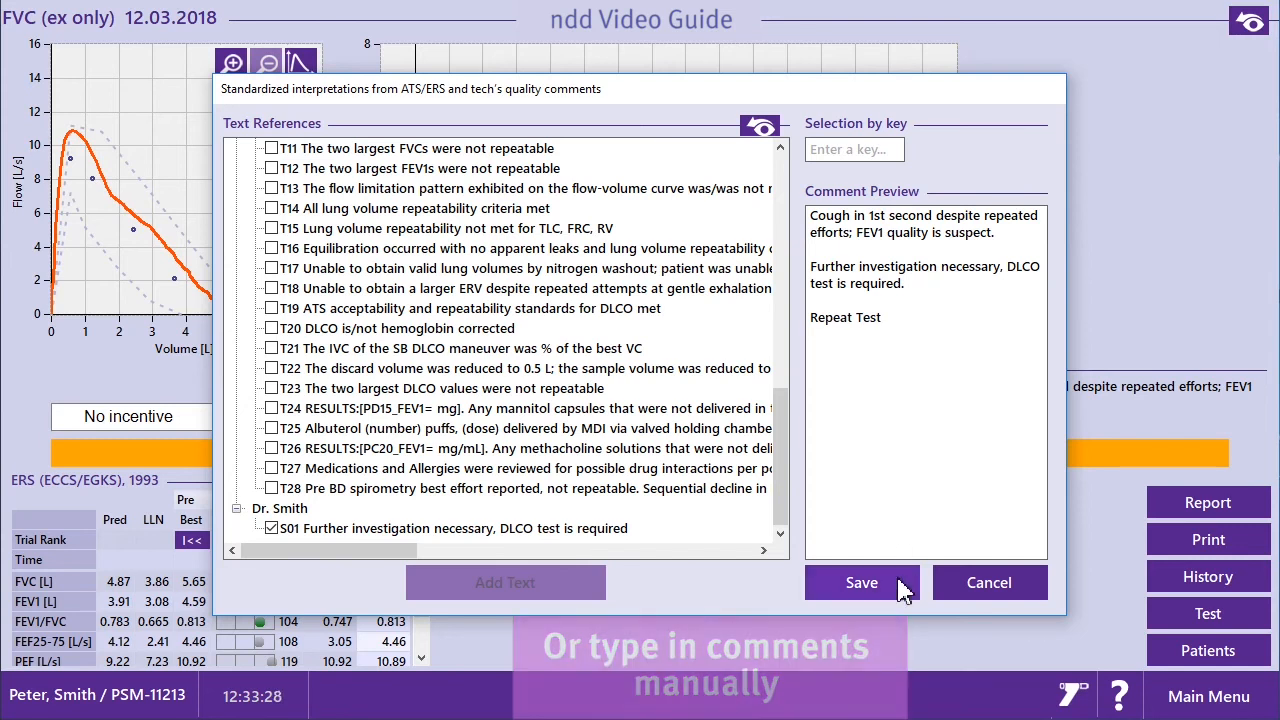
{"action": "left_click", "coordinate": [862, 582]}
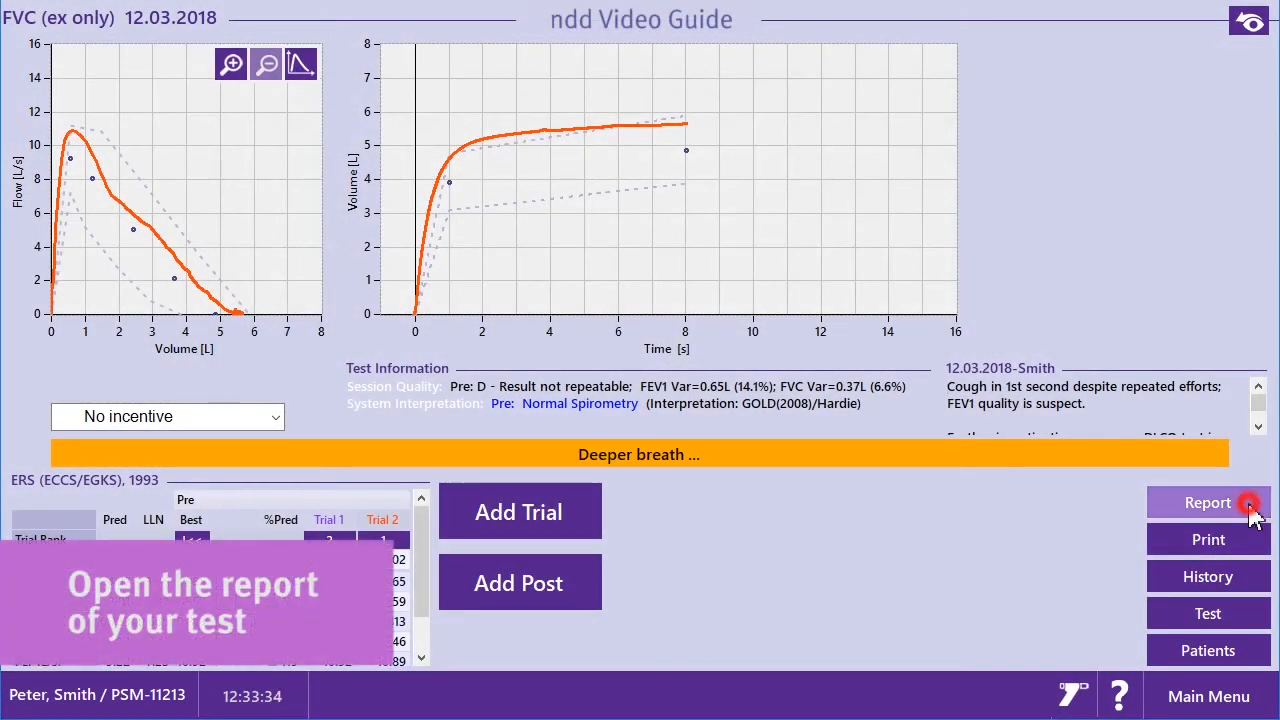
Step: View the test report and scroll to its comments section listing T06, S01 and 'Repeat Test'
{"action": "left_click", "coordinate": [1207, 502]}
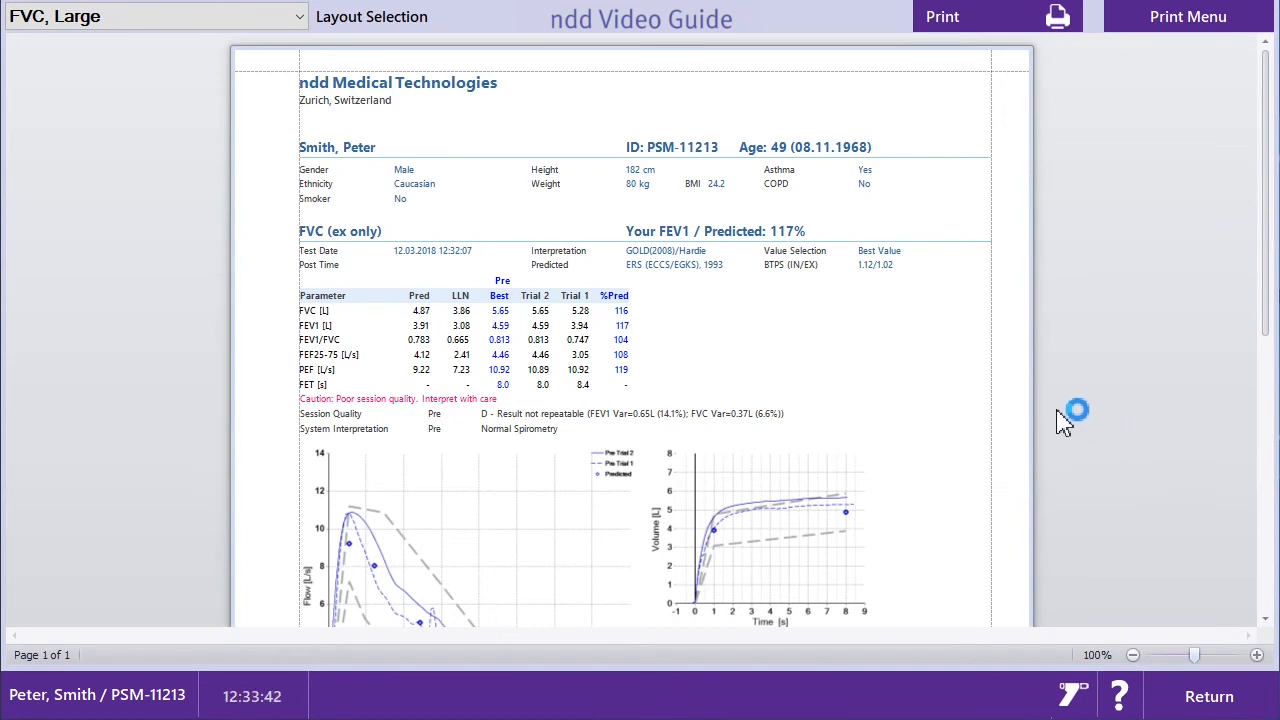
{"action": "scroll", "scroll_direction": "down", "scroll_amount": 3}
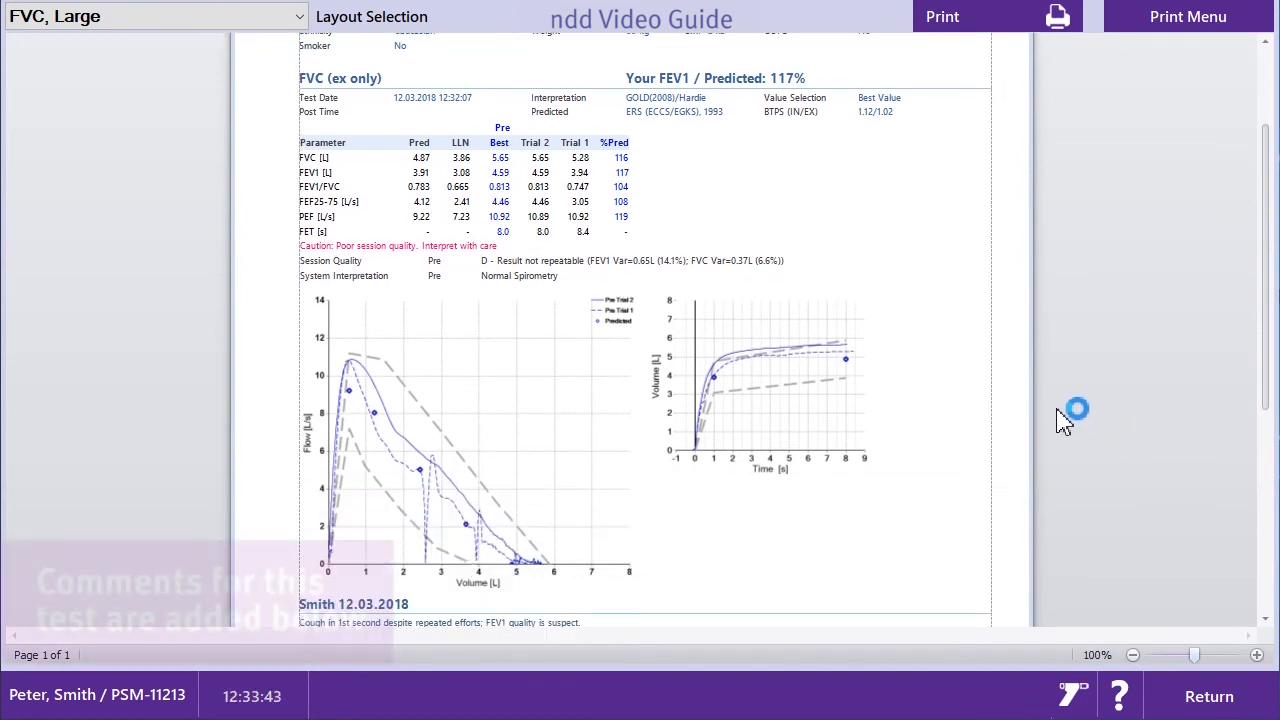
{"action": "scroll", "scroll_direction": "down", "scroll_amount": 3}
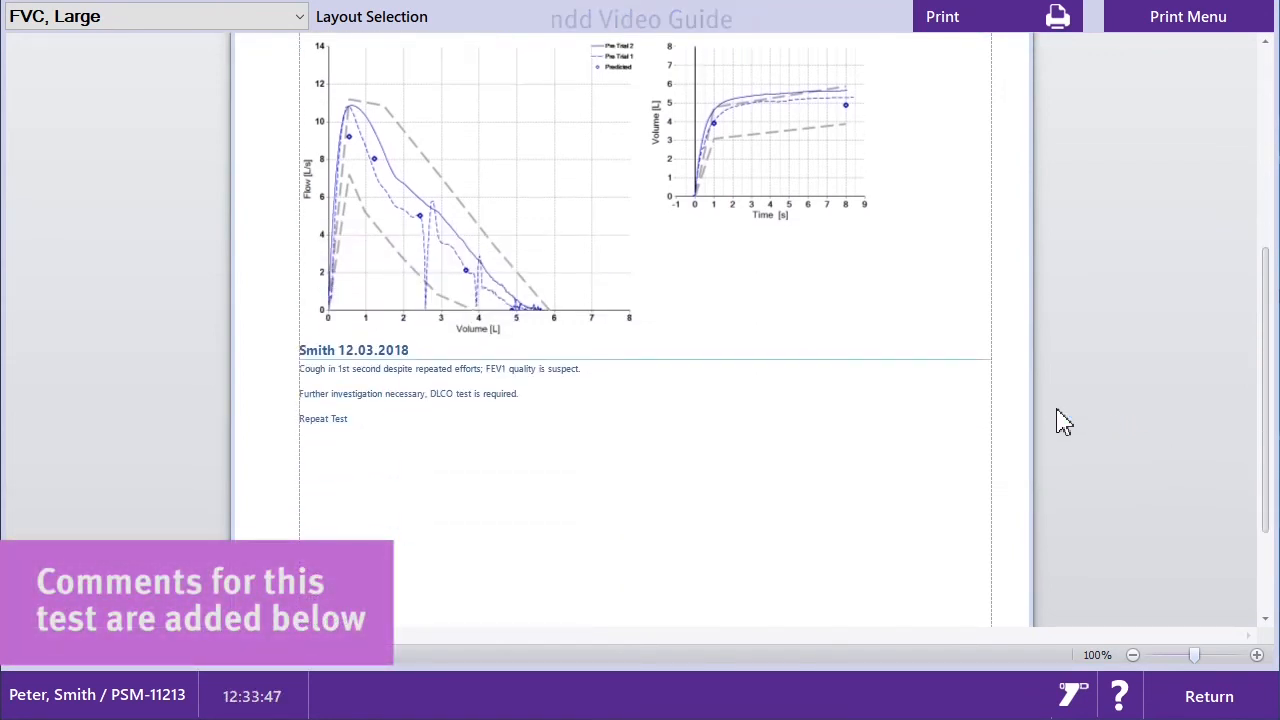